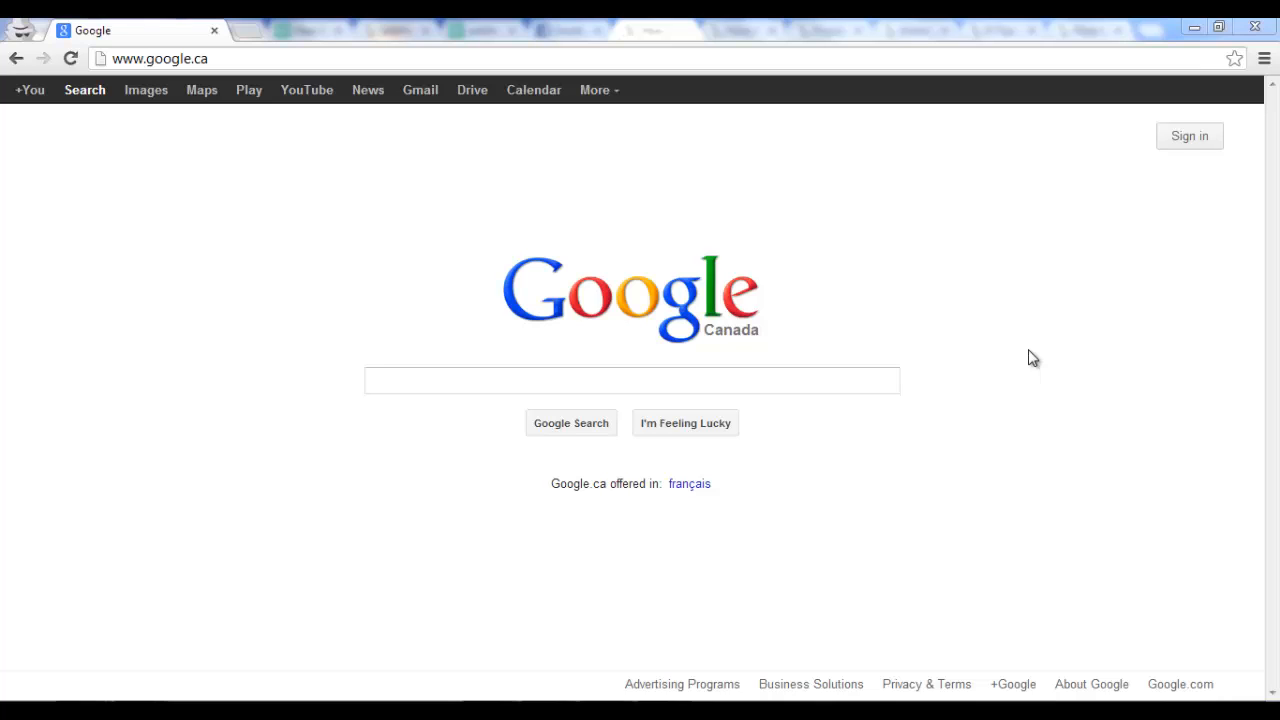
mouse_move(314, 248)
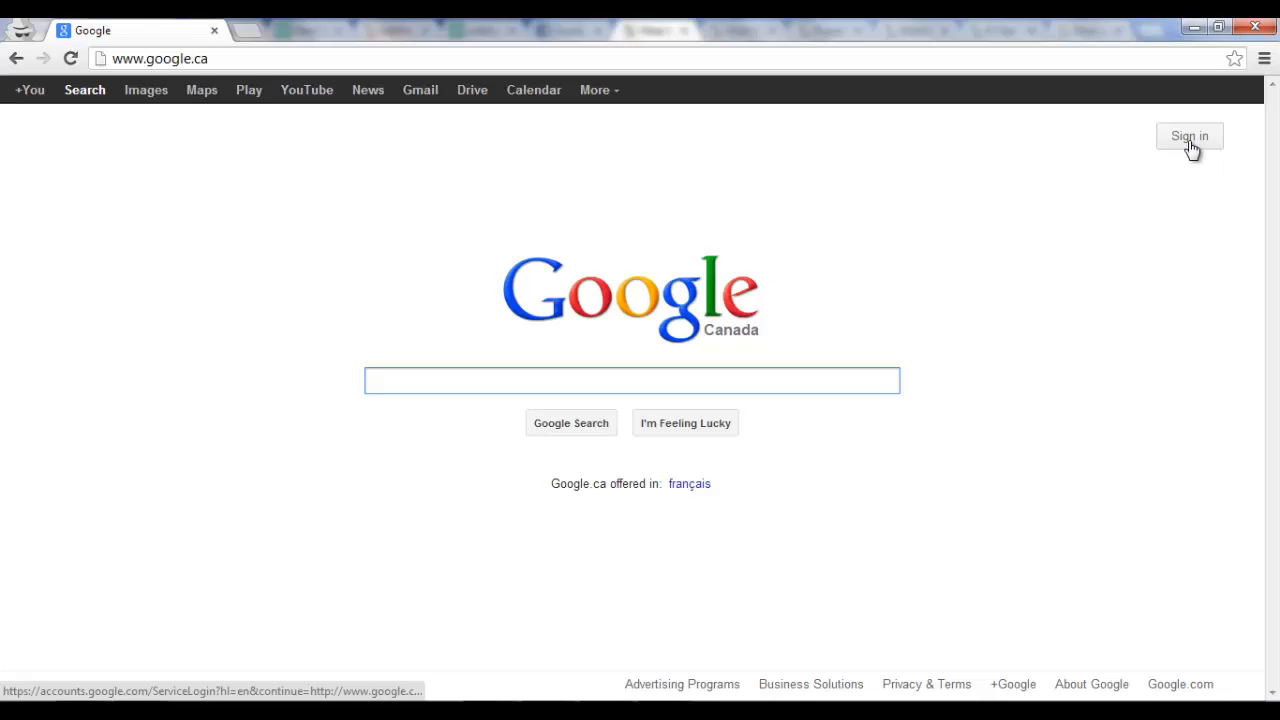
Go from the Google Canada homepage to the Google Accounts sign-in page.
left_click(1189, 136)
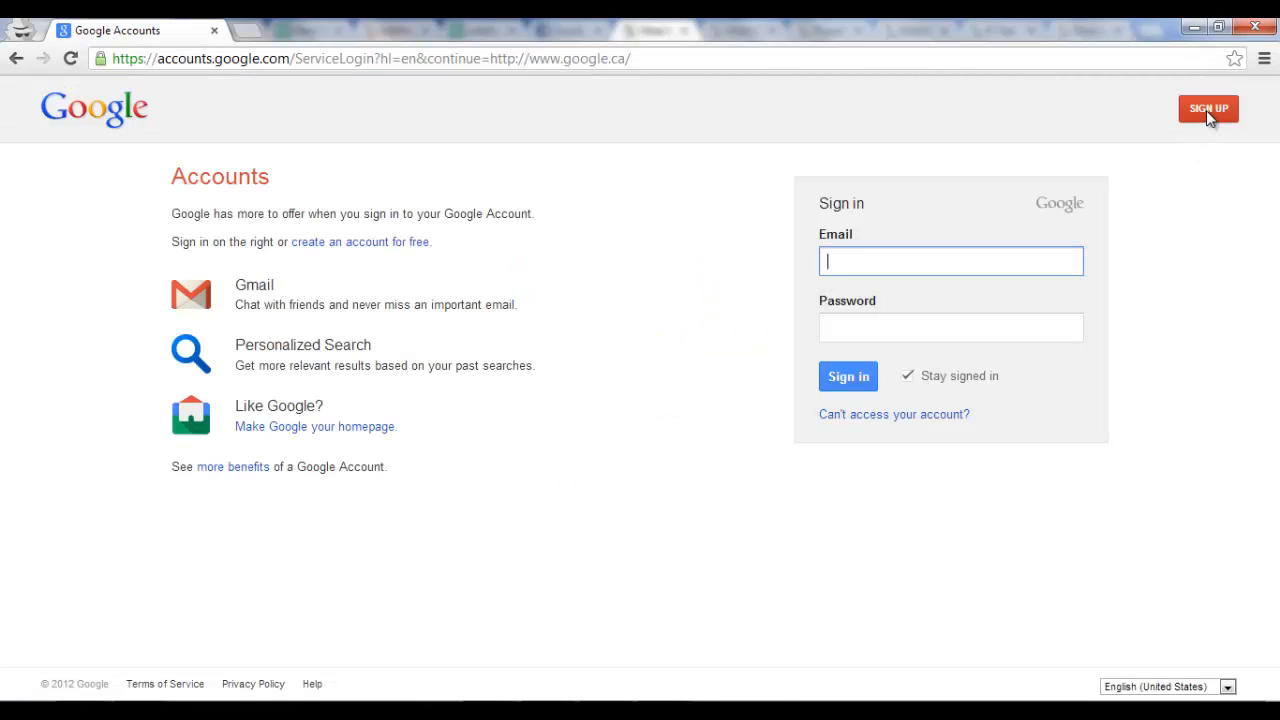
mouse_move(1207, 108)
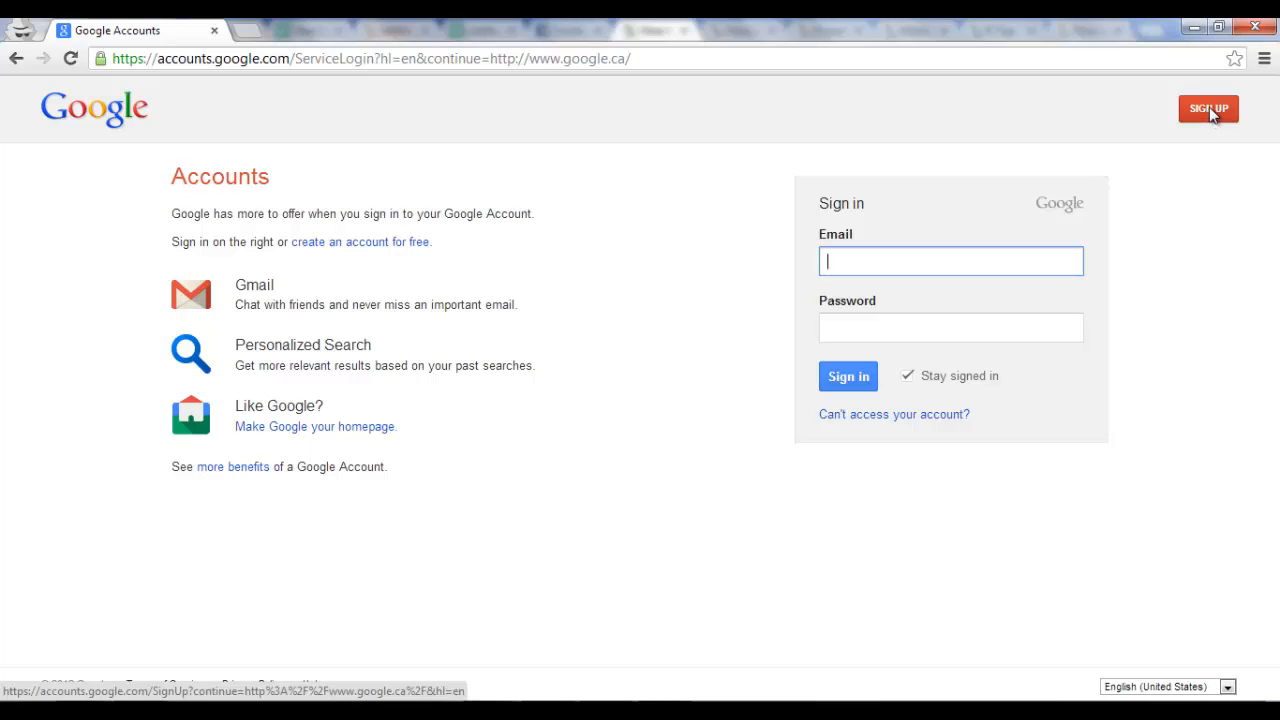
left_click(1207, 108)
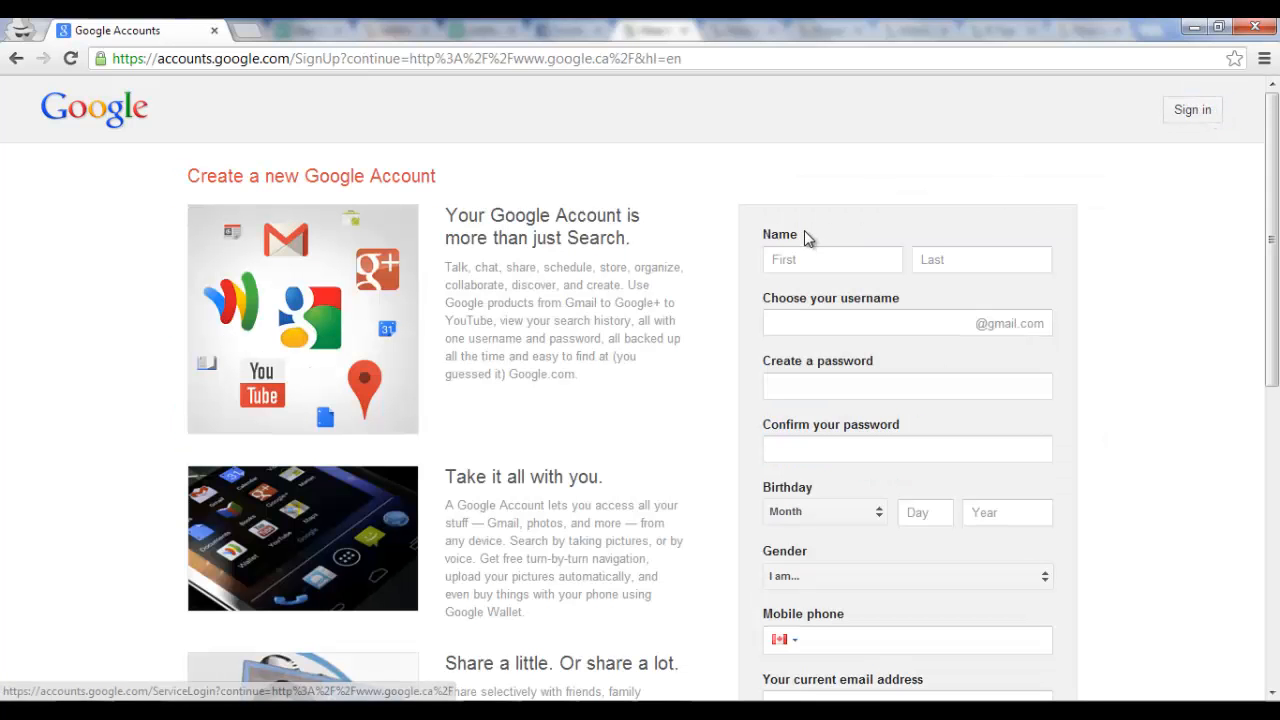
scroll("down", 3)
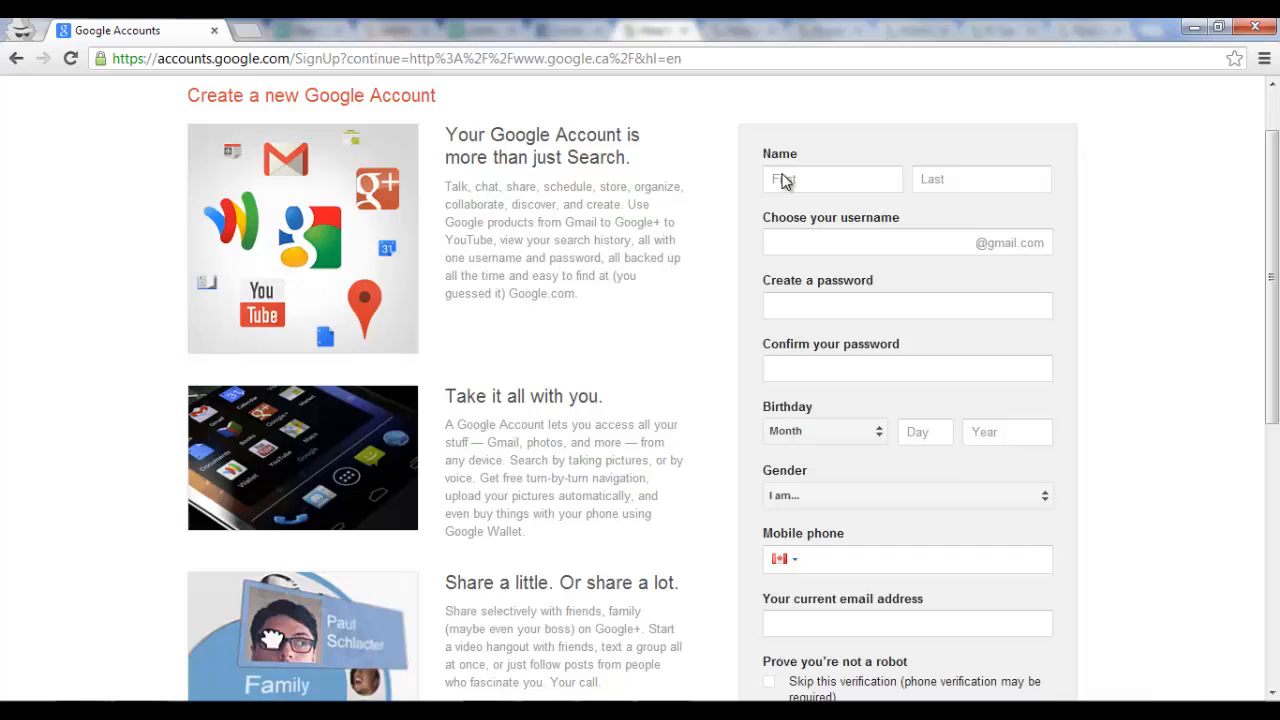
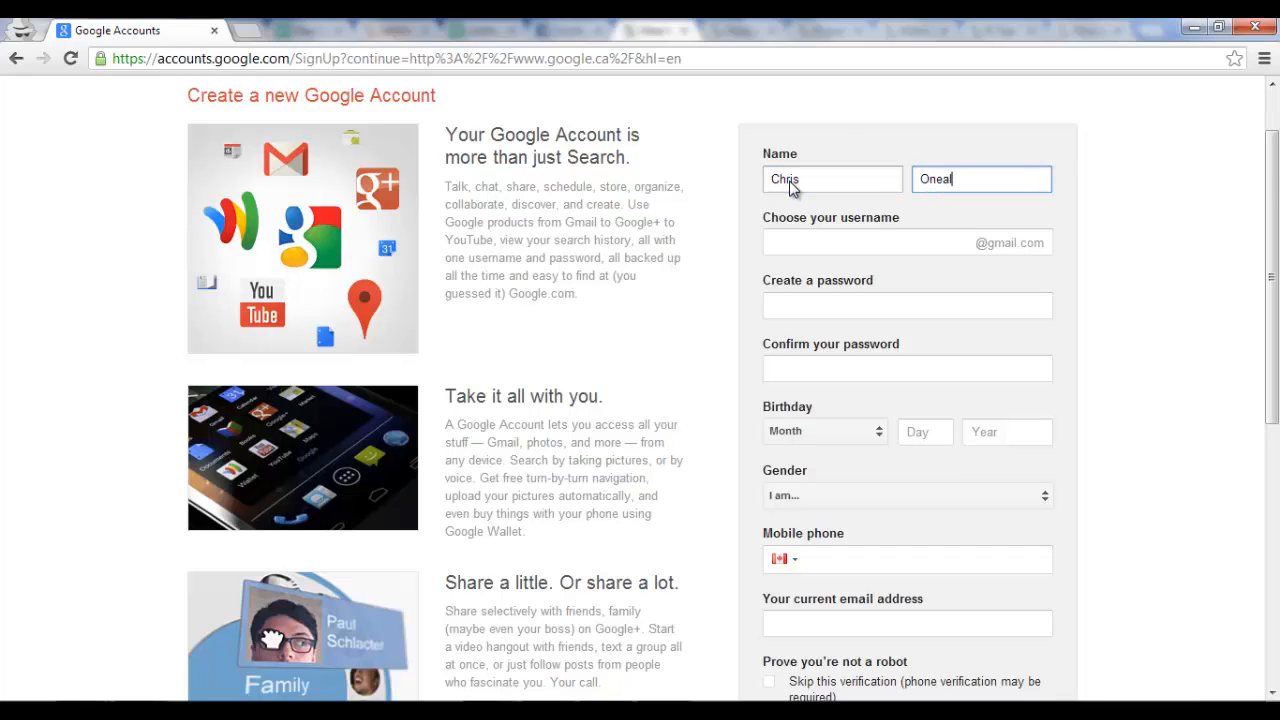
left_click(906, 242)
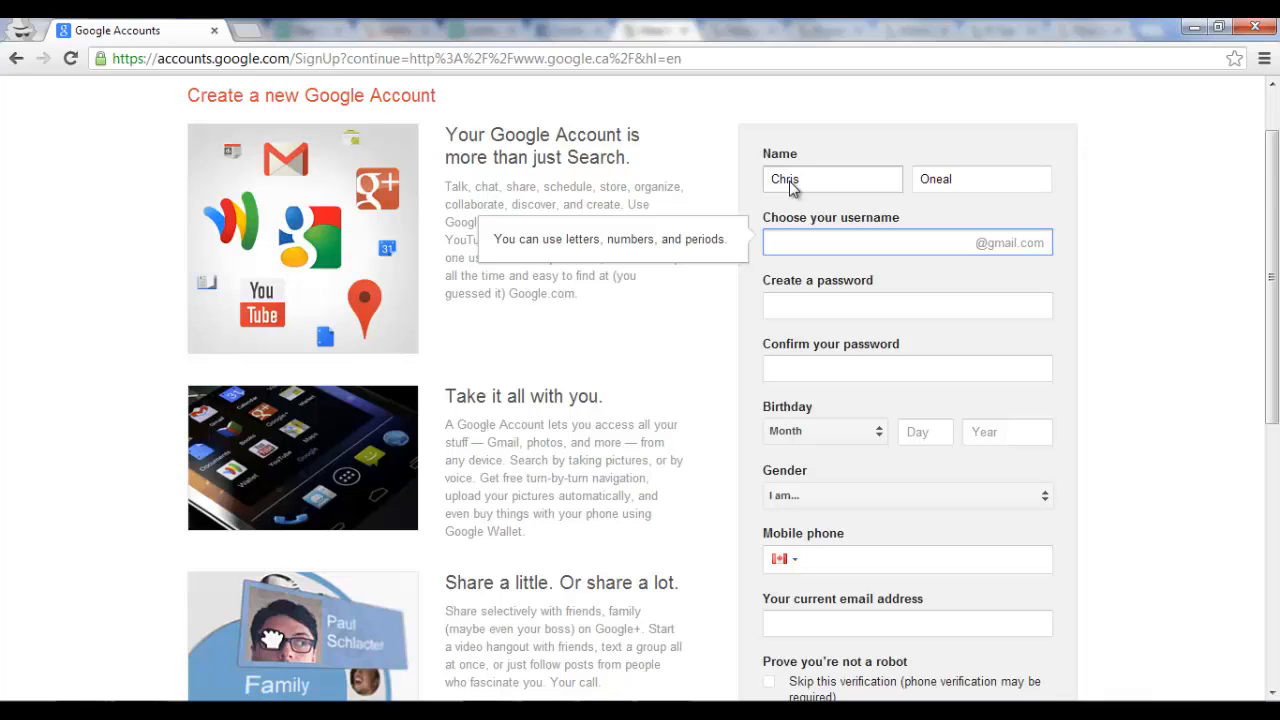
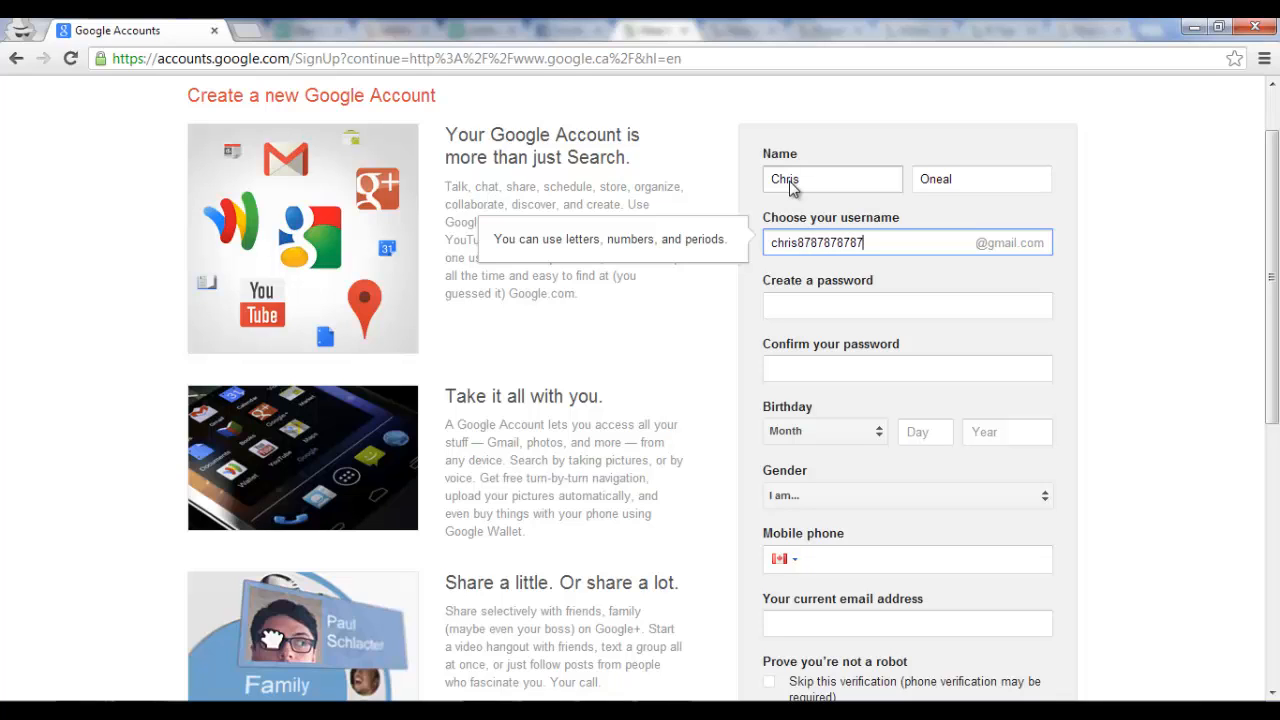
left_click(906, 305)
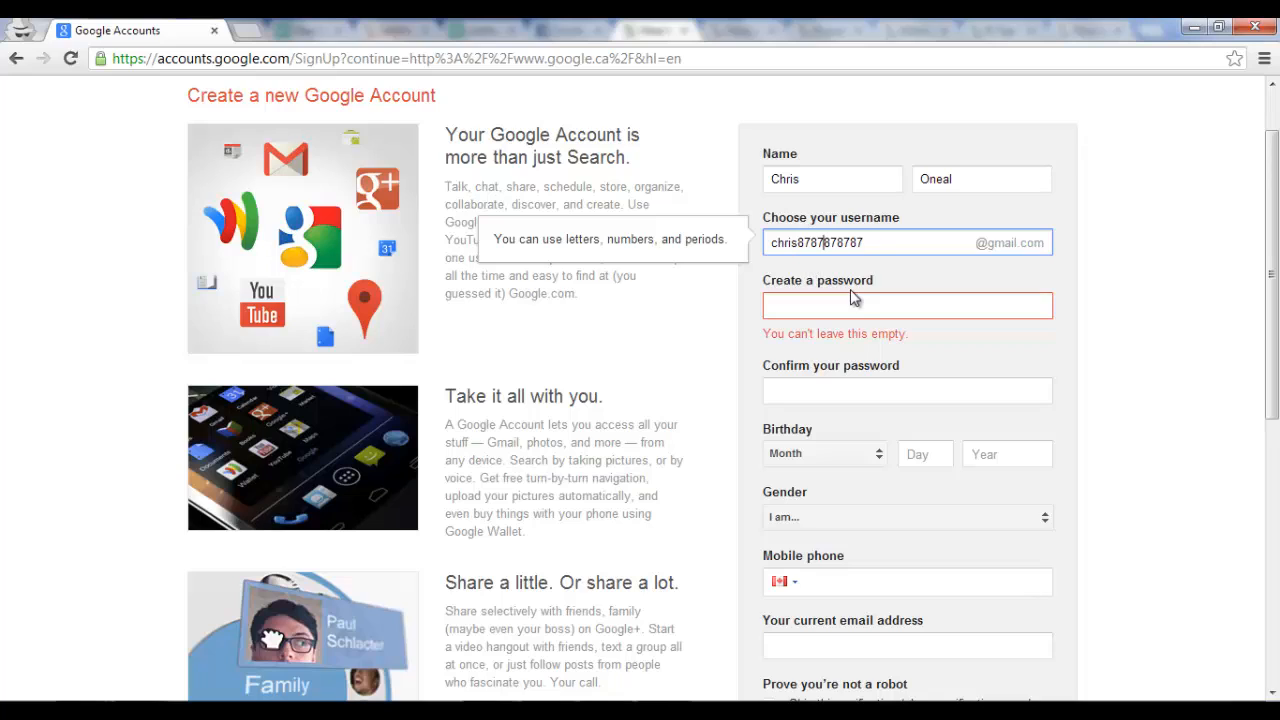
mouse_move(818, 335)
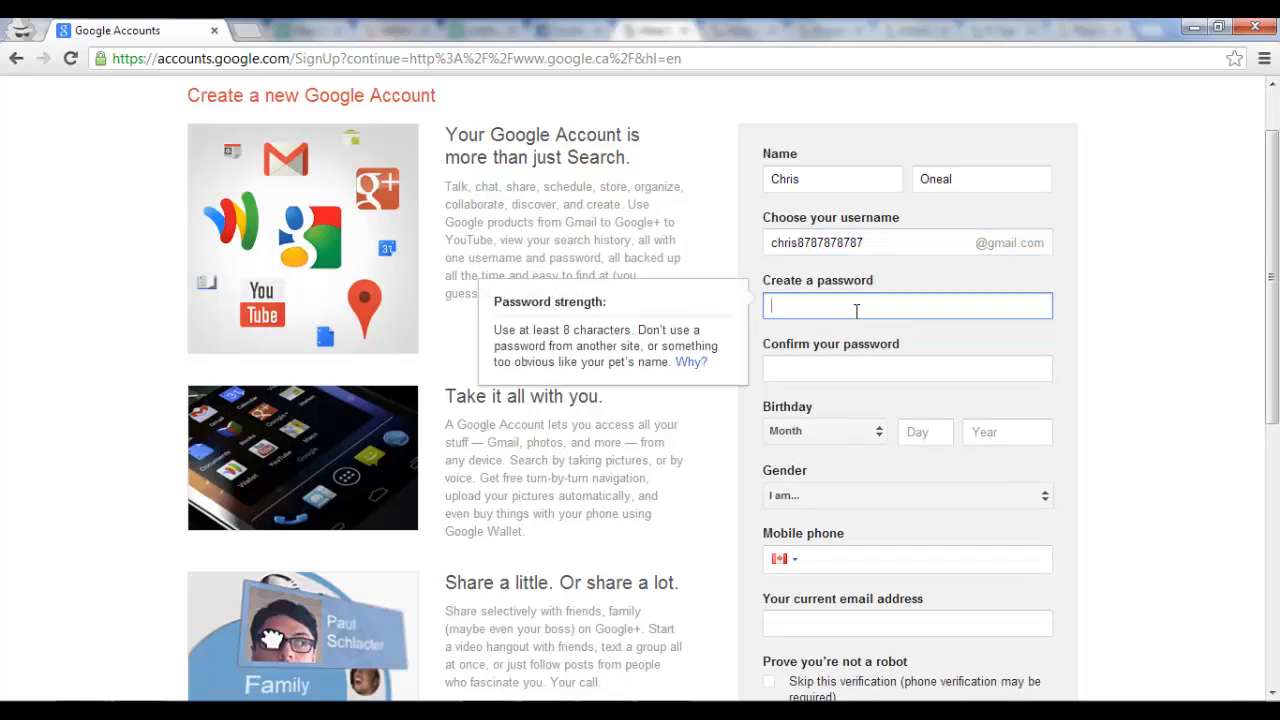
type("••••••")
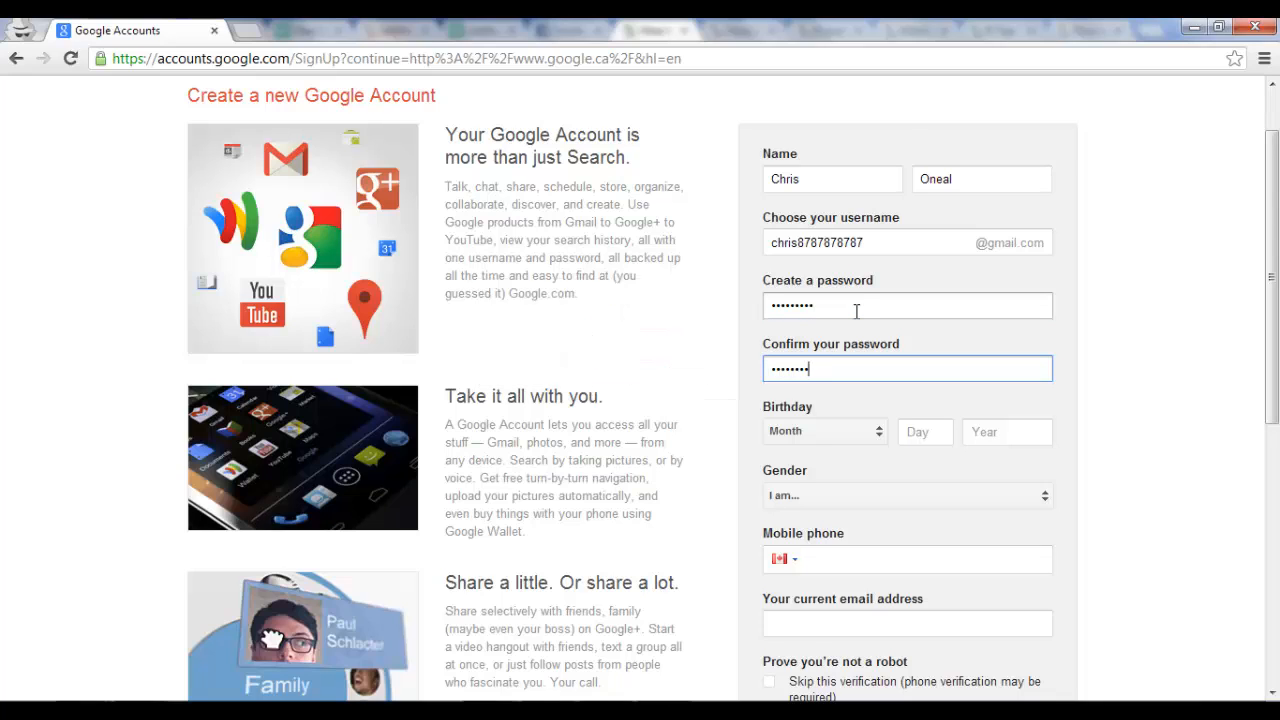
left_click(824, 431)
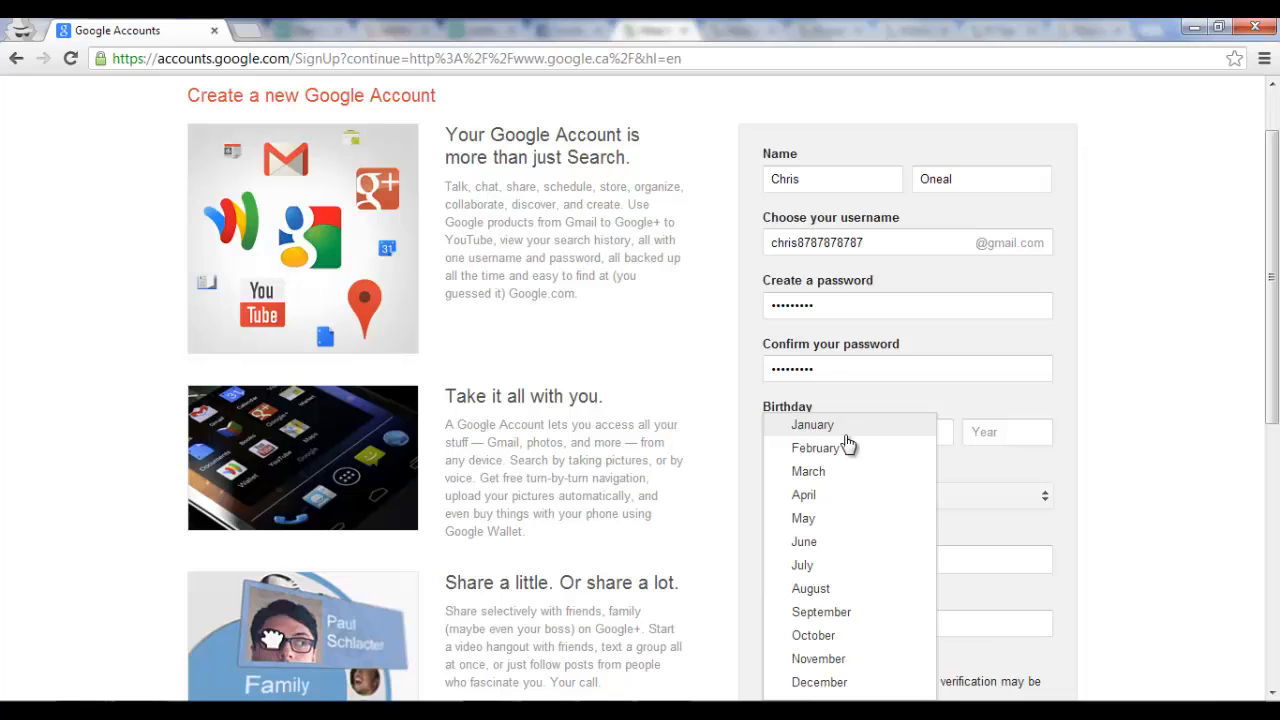
left_click(803, 541)
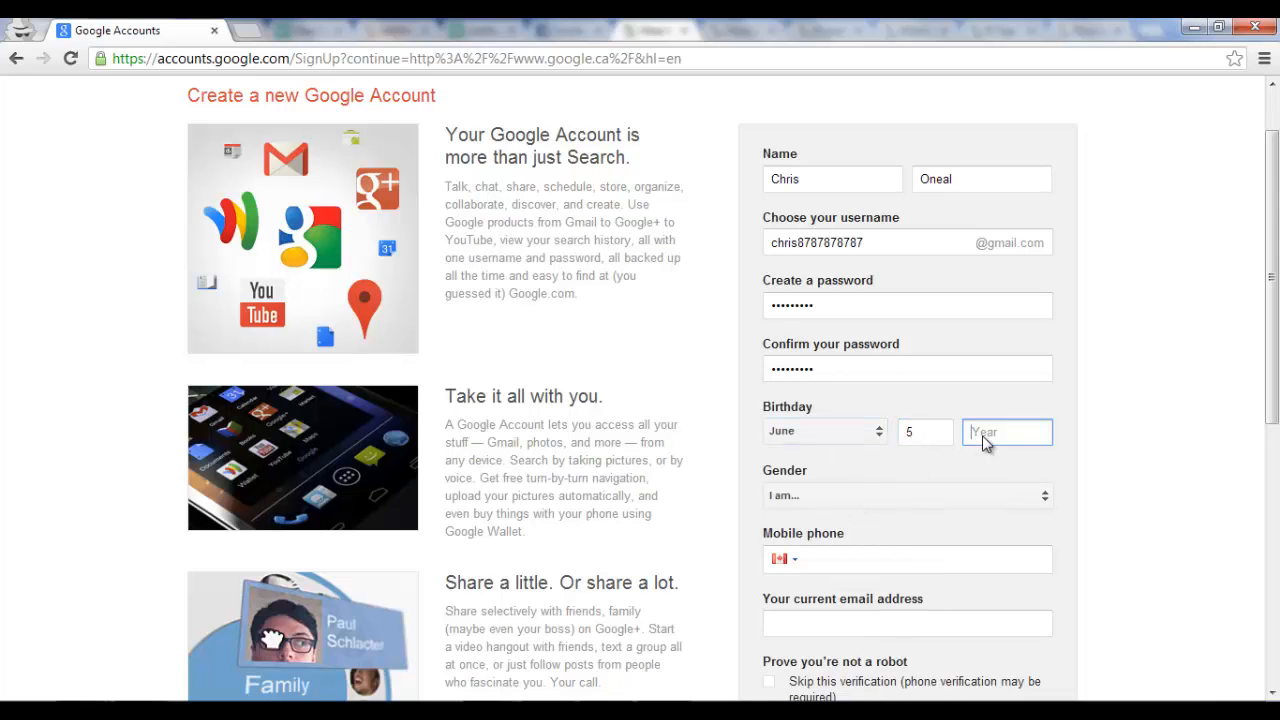
type("1982")
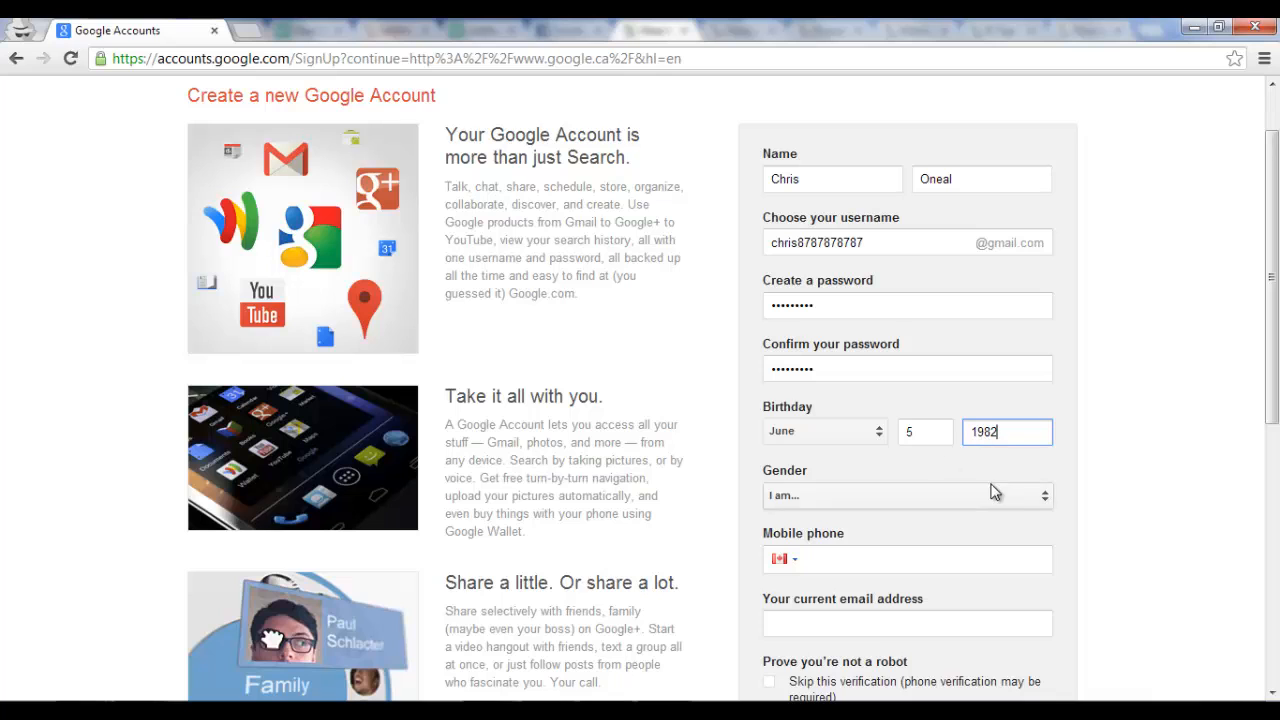
left_click(906, 495)
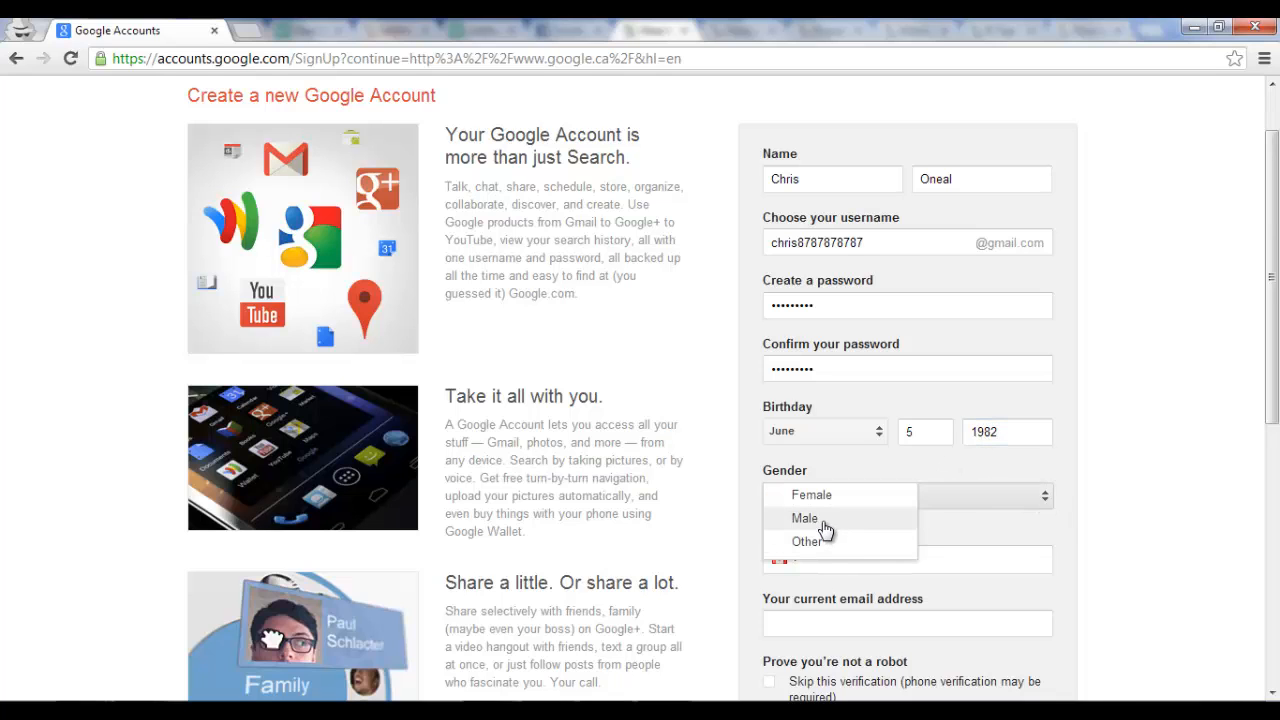
left_click(805, 517)
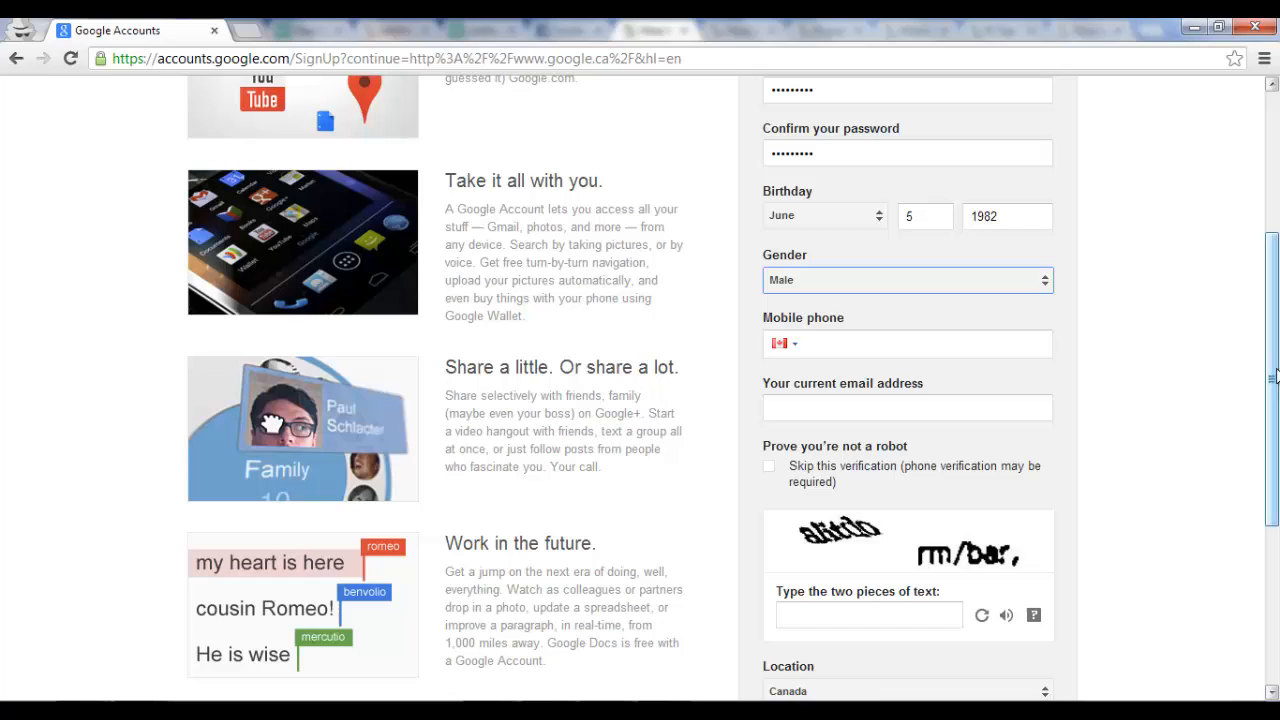
Fill in the mobile phone number and current email address.
left_click(920, 343)
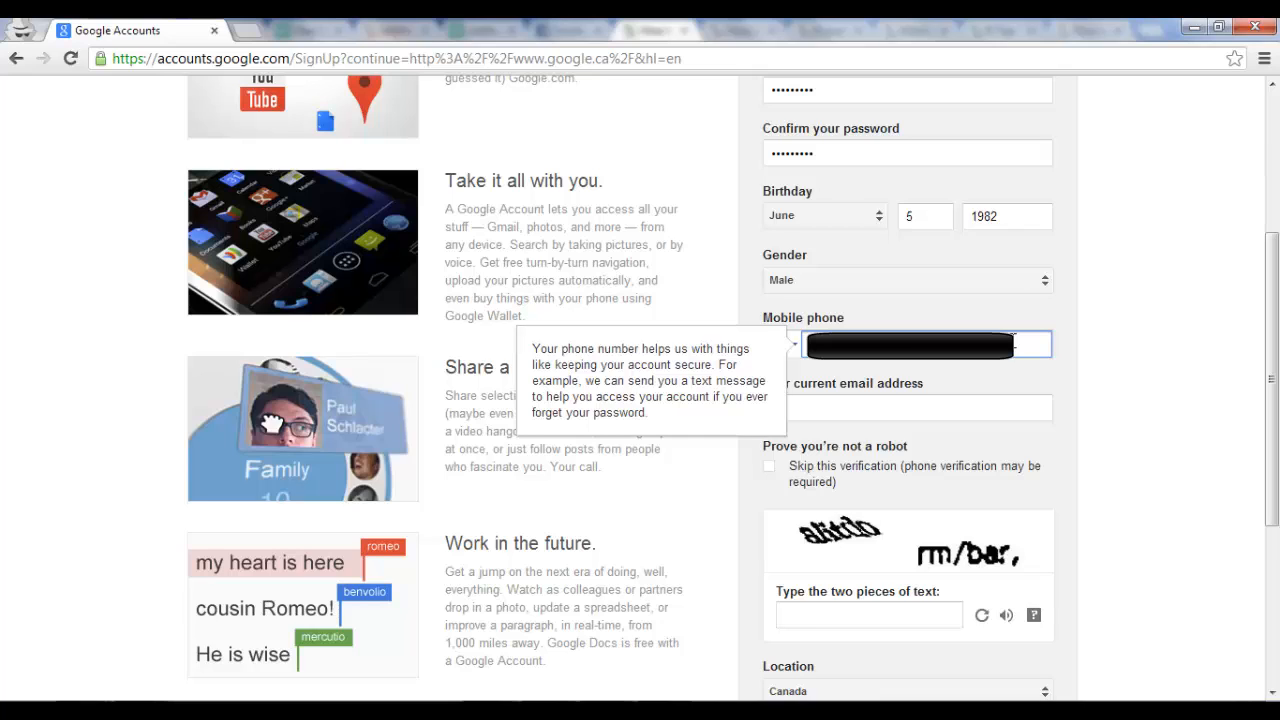
left_click(906, 407)
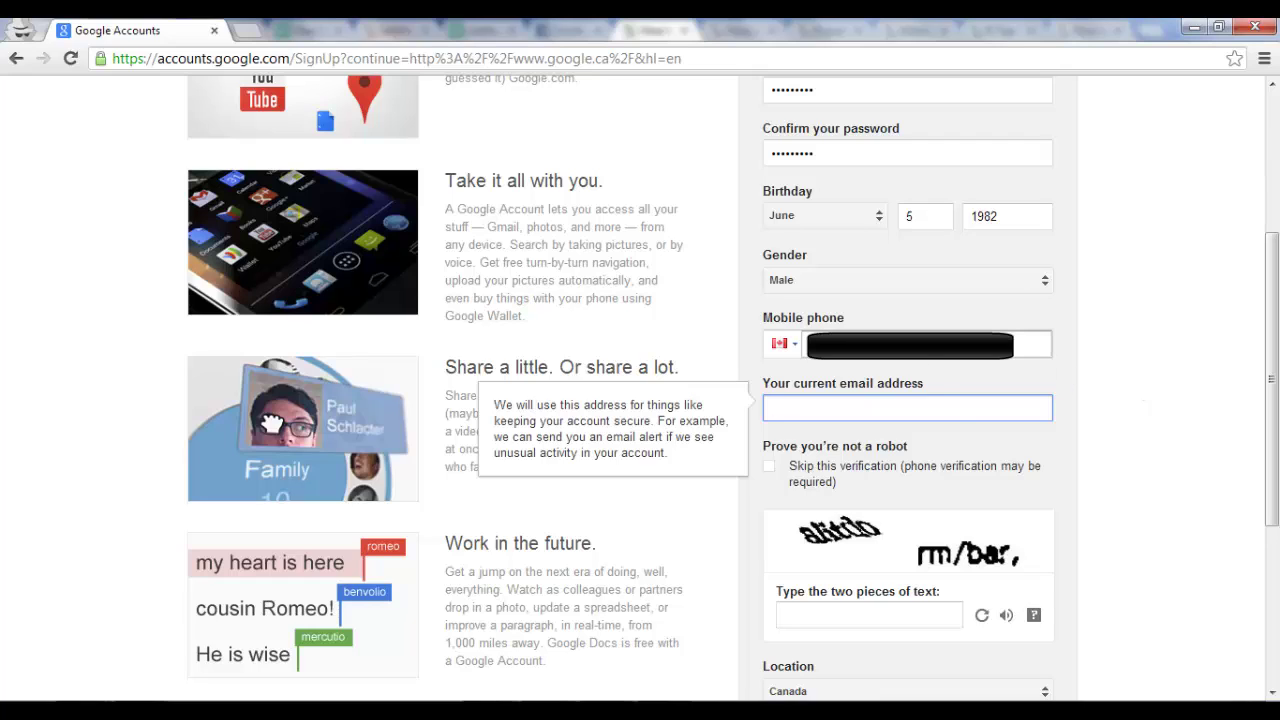
left_click(907, 408)
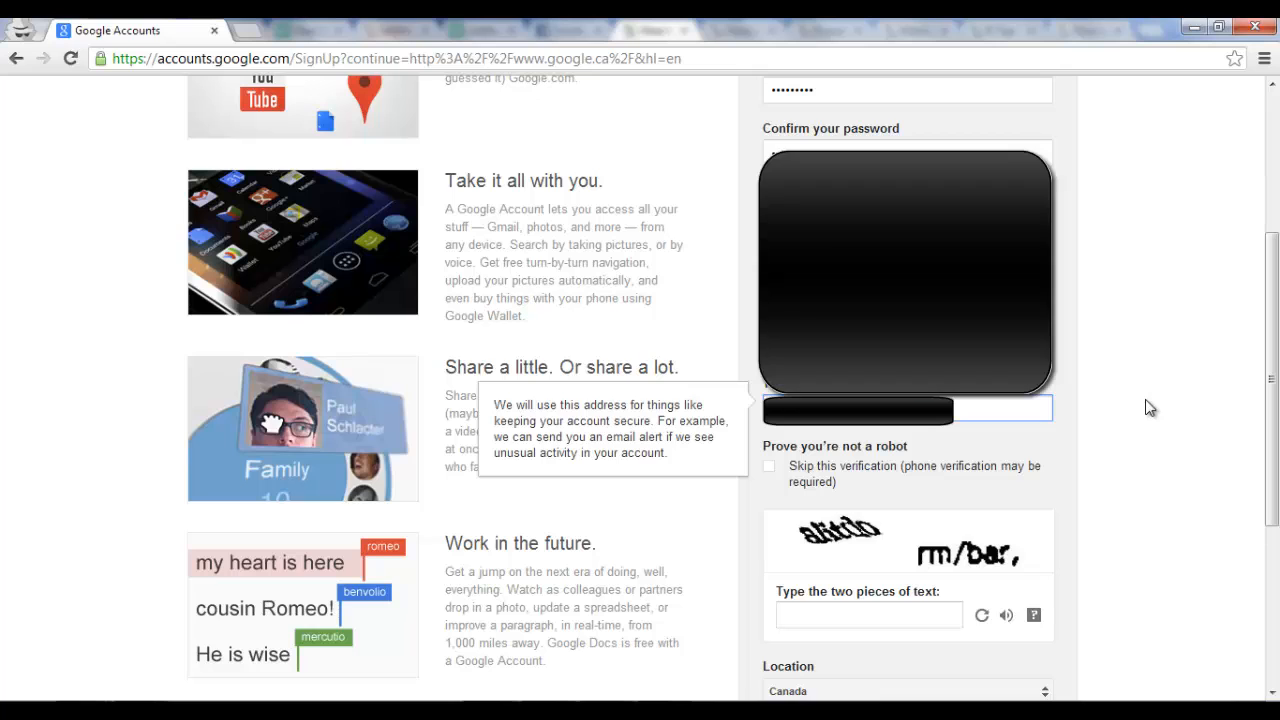
Type the verification text 'alitdo rm/bar'.
scroll("down", 3)
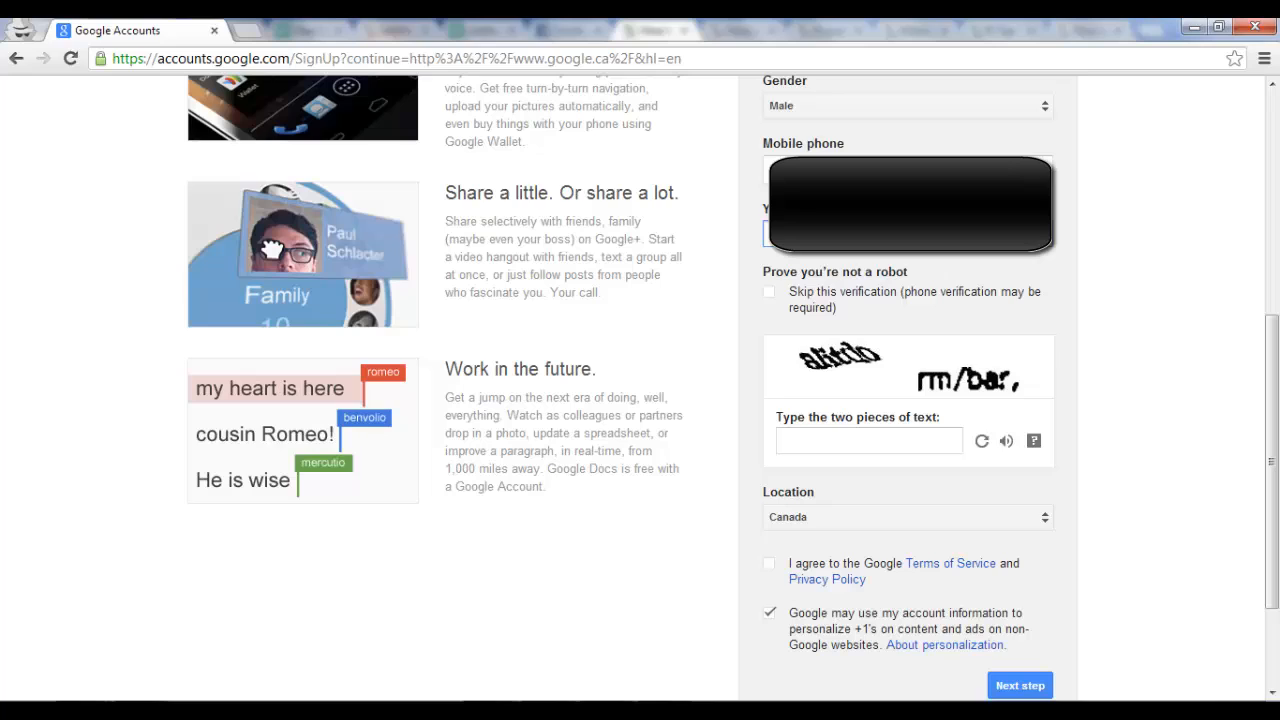
mouse_move(805, 260)
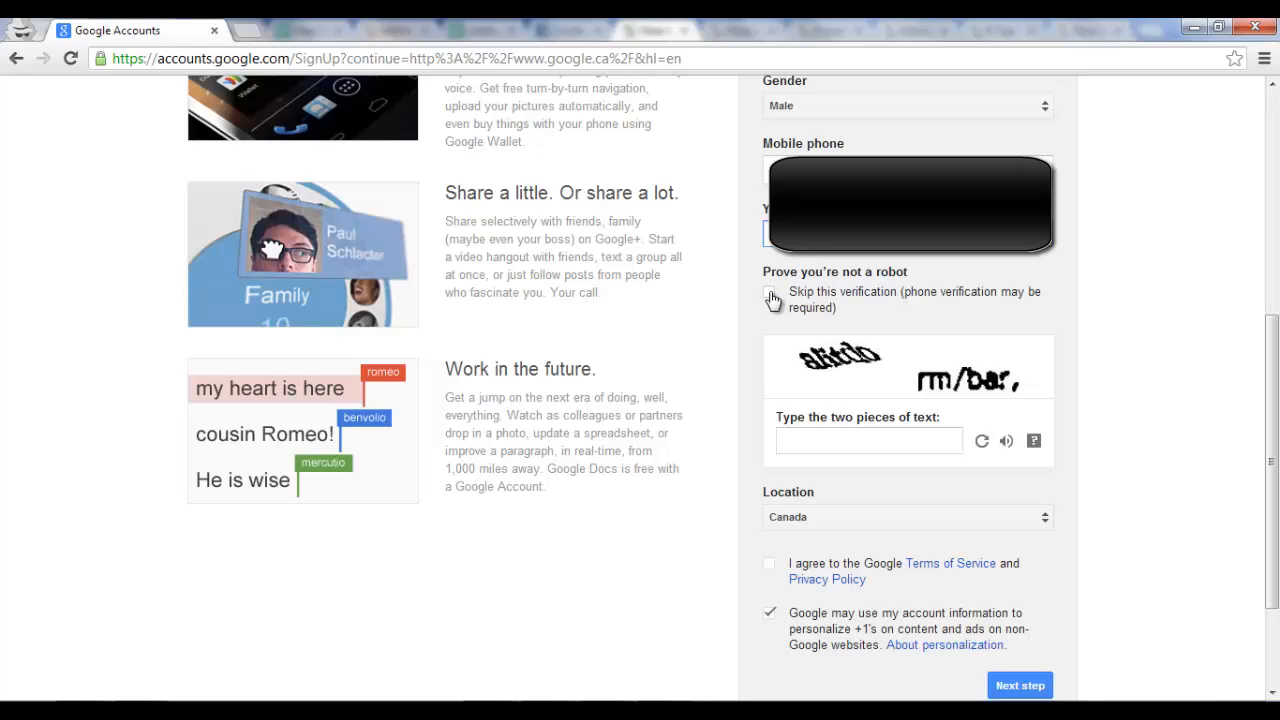
left_click(868, 441)
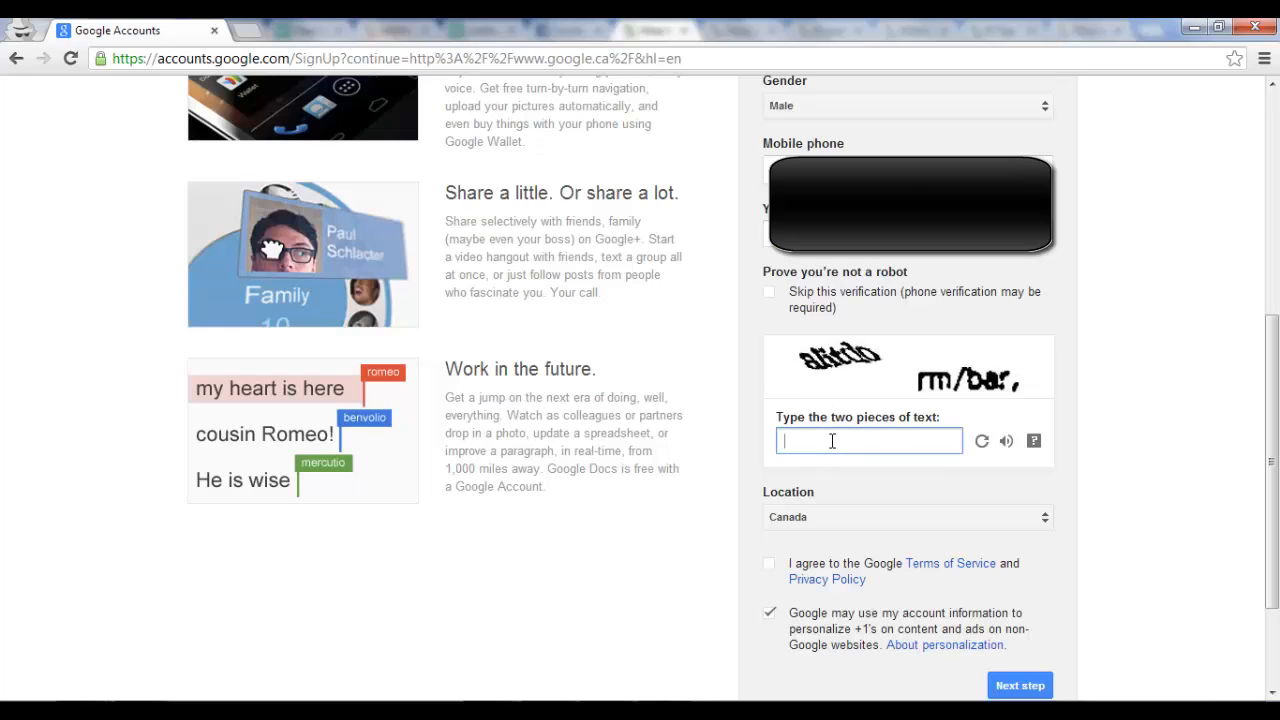
mouse_move(1038, 408)
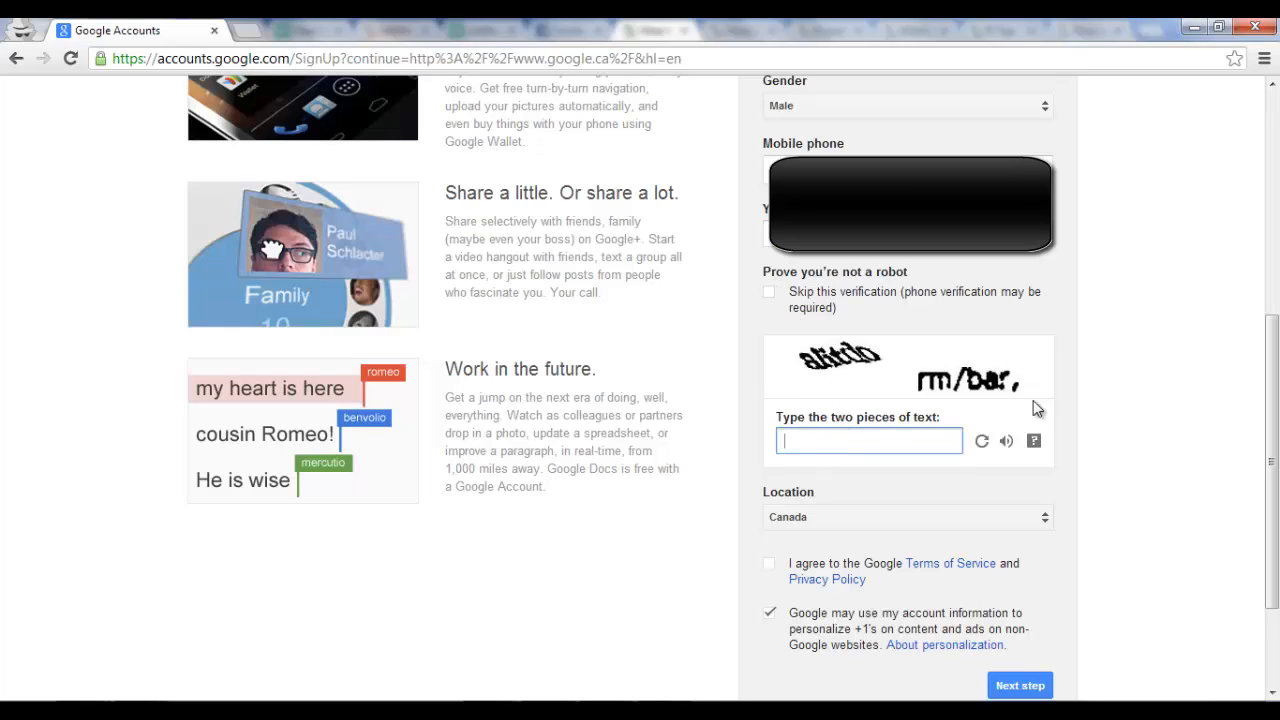
mouse_move(1127, 400)
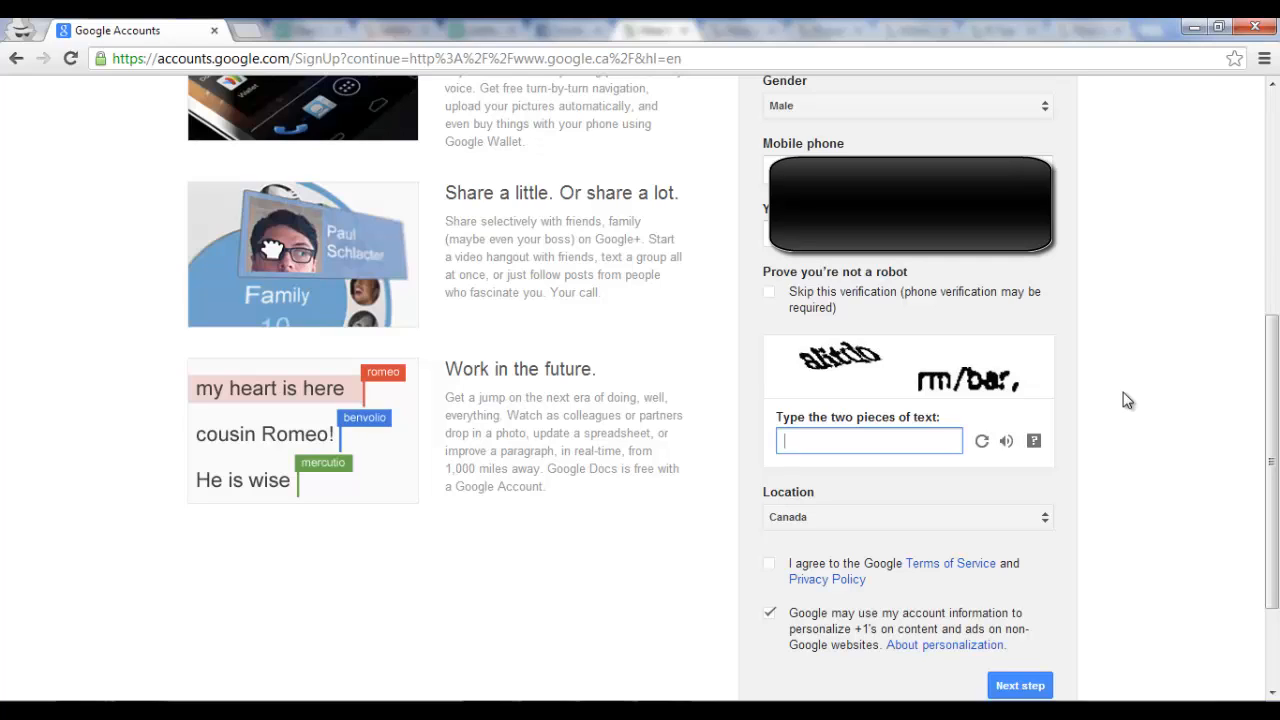
type("alitdo")
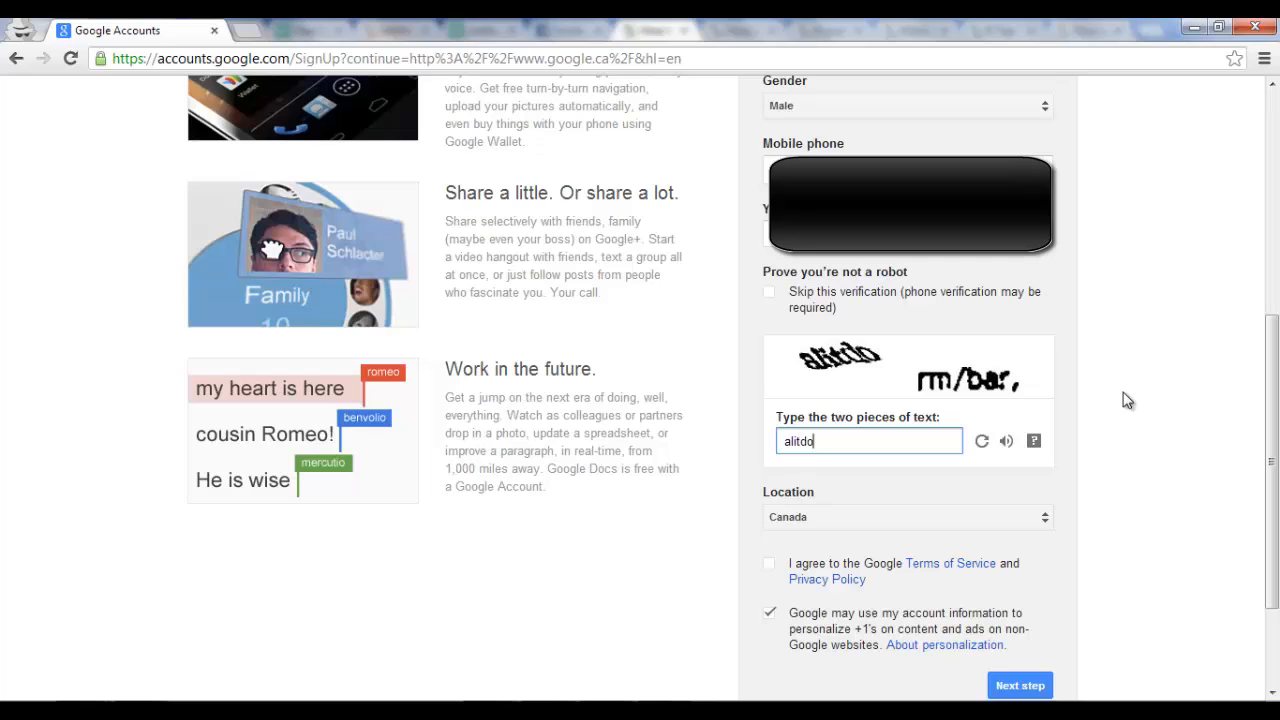
type("rm")
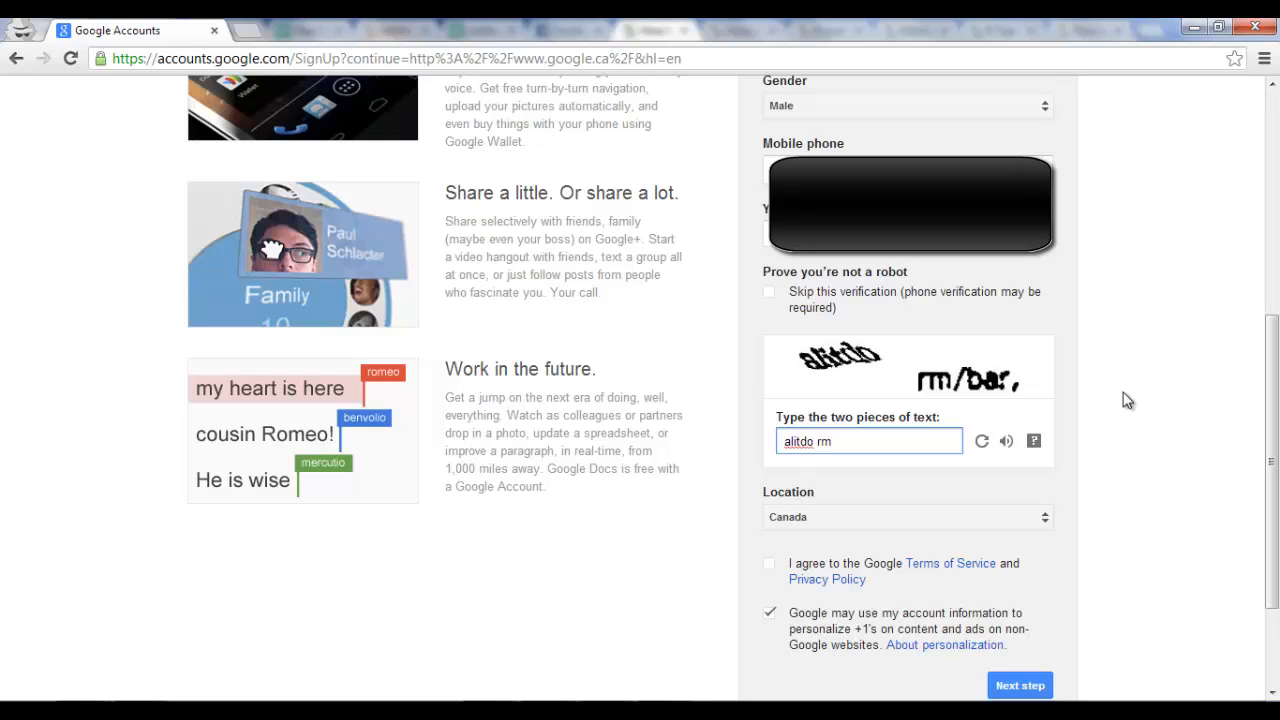
type("/bar")
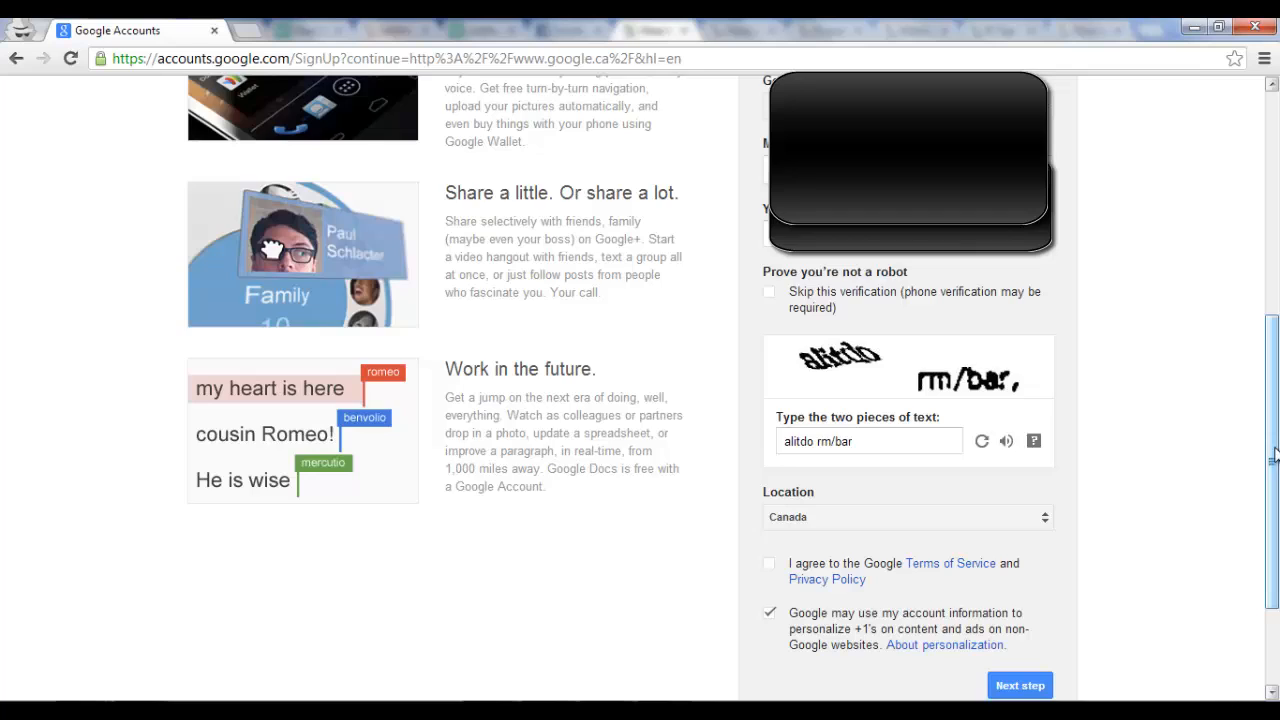
Keep Canada as the location and agree to the Terms of Service.
scroll("down", 3)
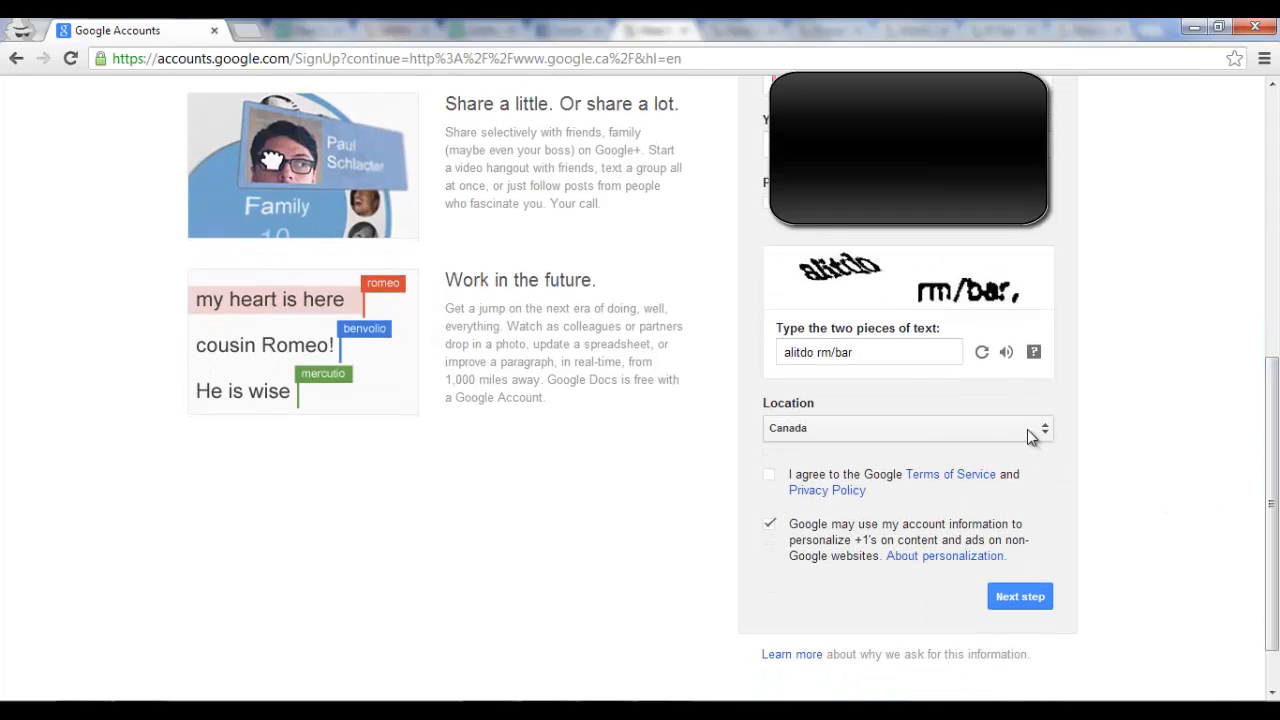
left_click(905, 428)
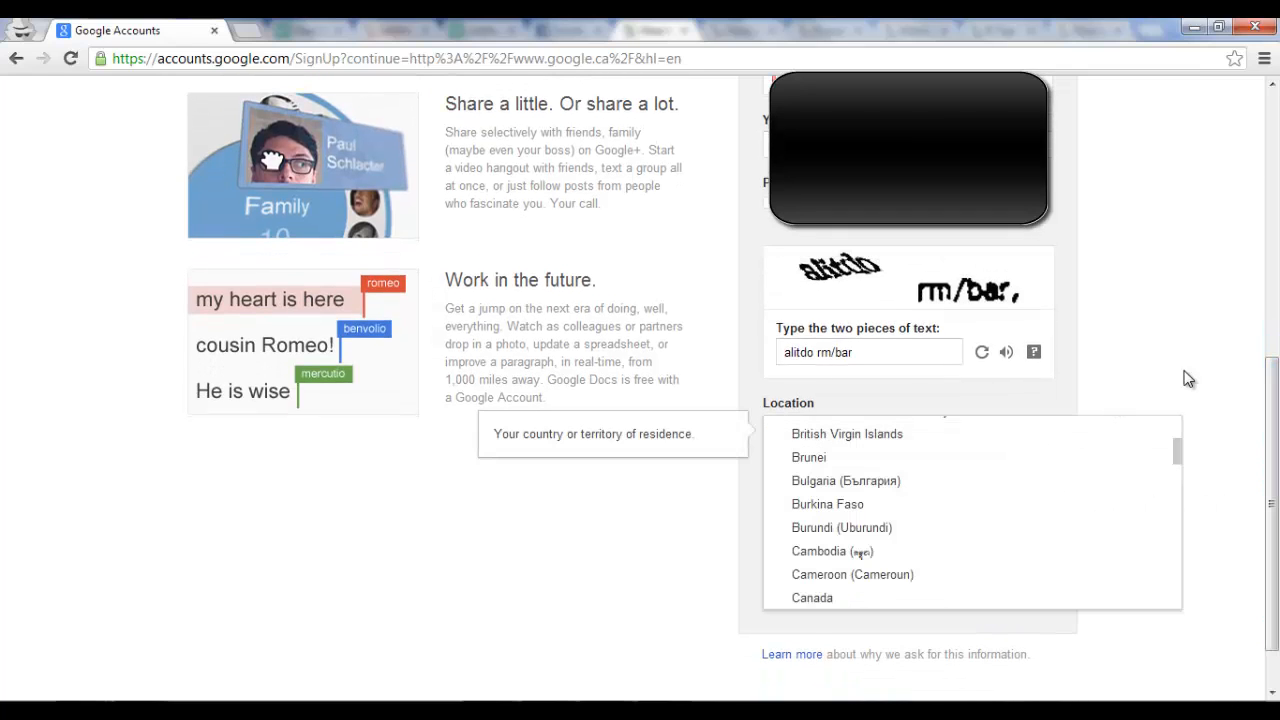
left_click(812, 597)
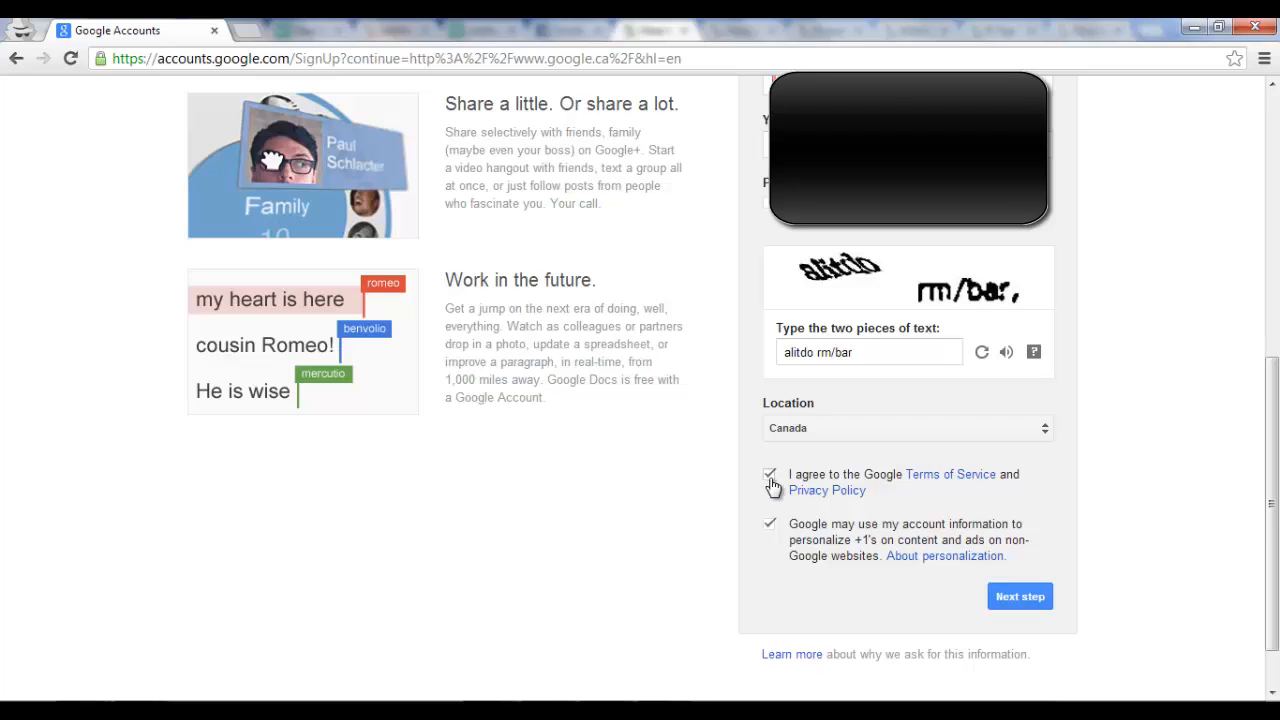
left_click(769, 474)
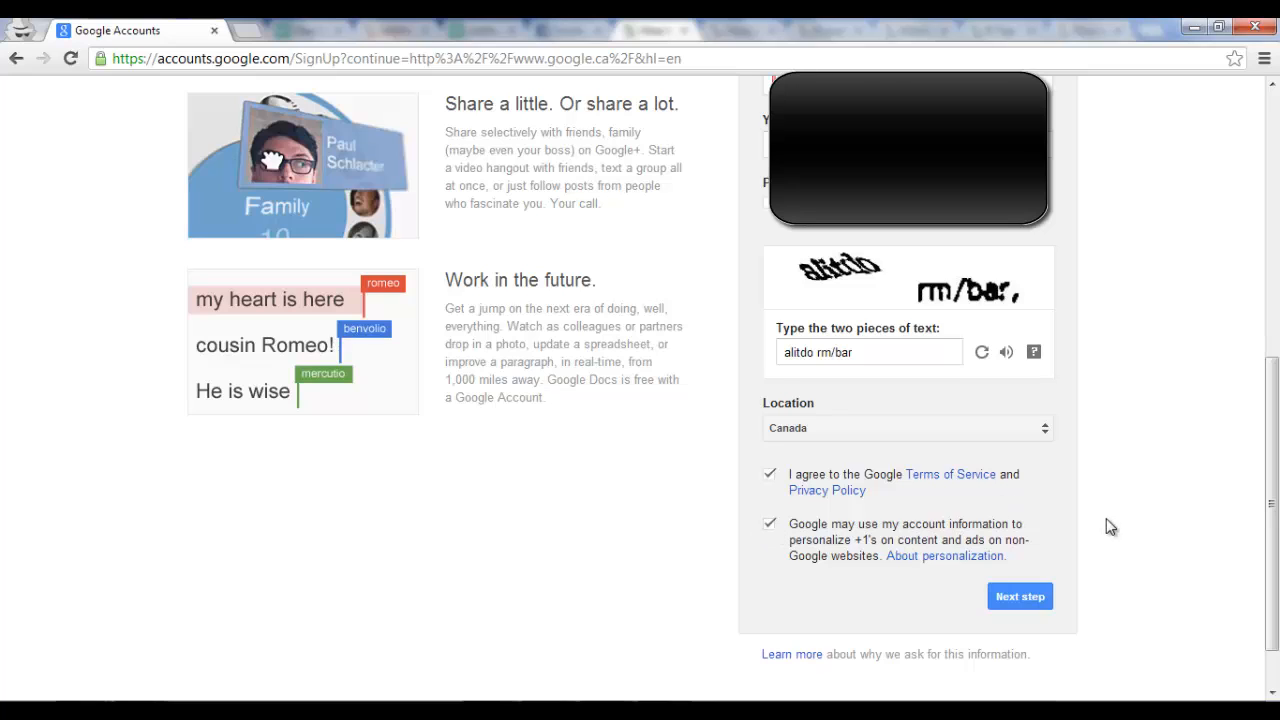
mouse_move(1098, 550)
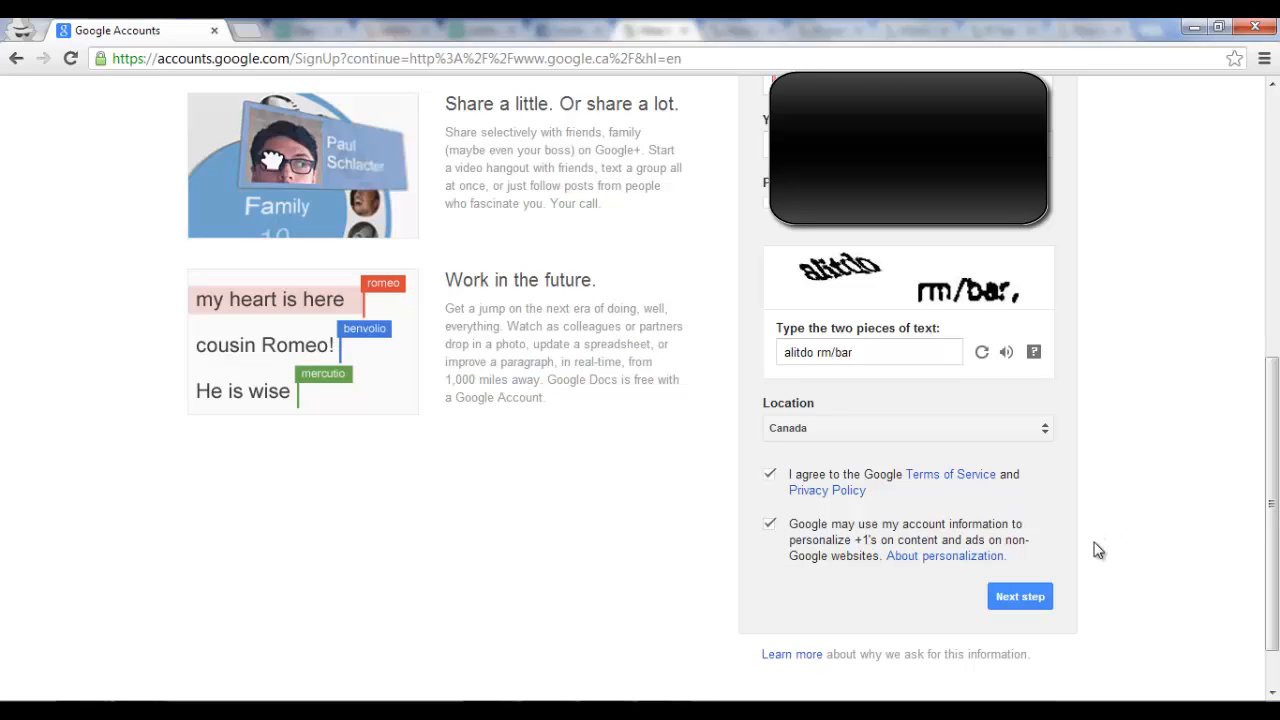
mouse_move(1020, 596)
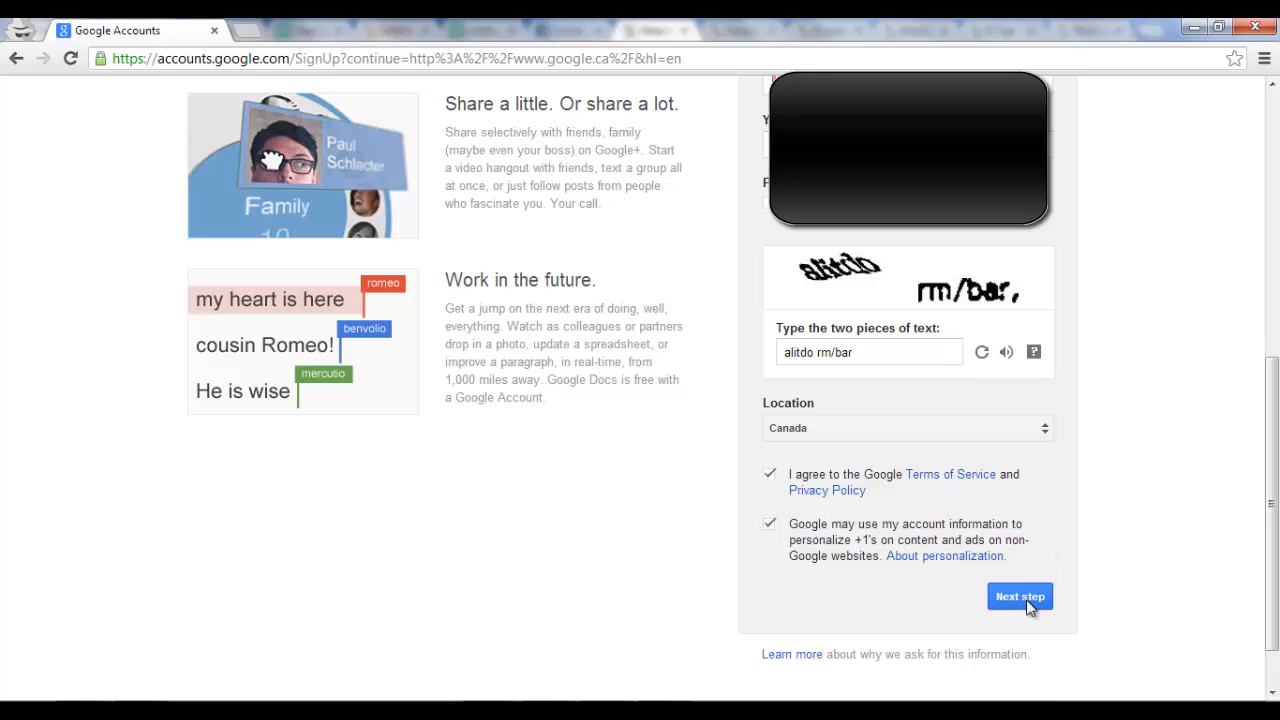
Submit the sign-up form and skip the profile photo to reach the welcome page.
left_click(1019, 596)
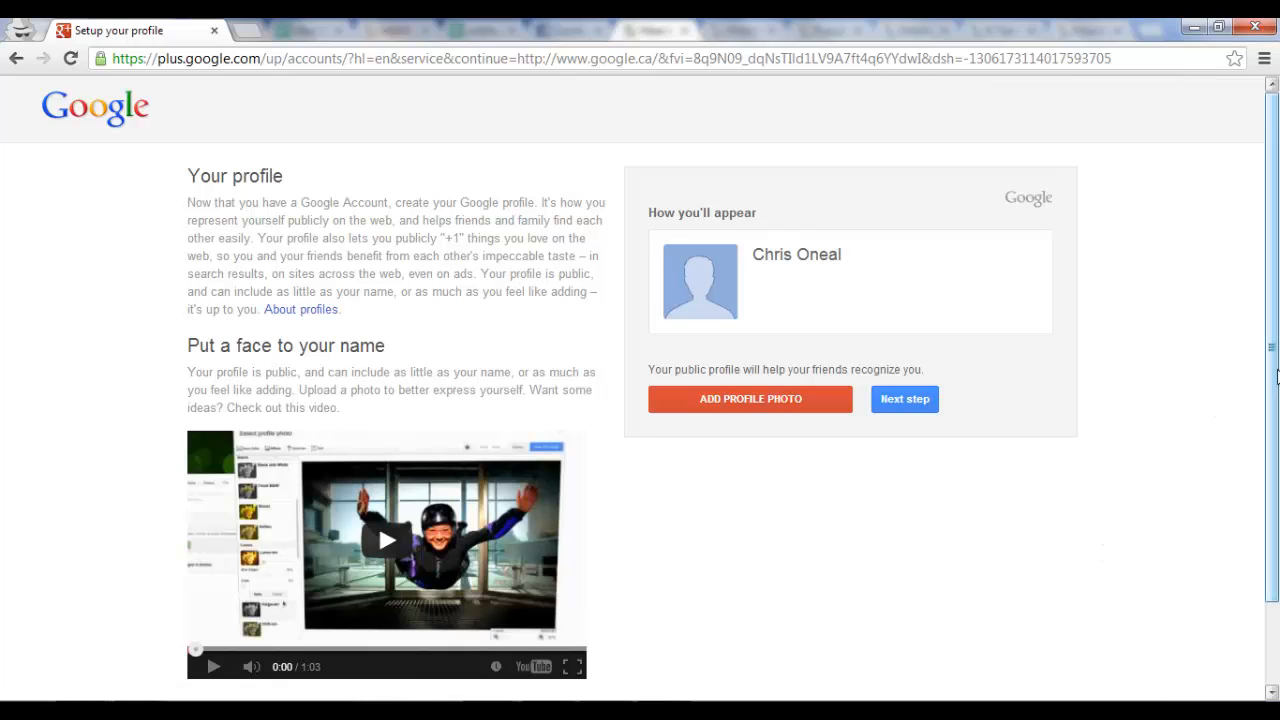
scroll("down", 3)
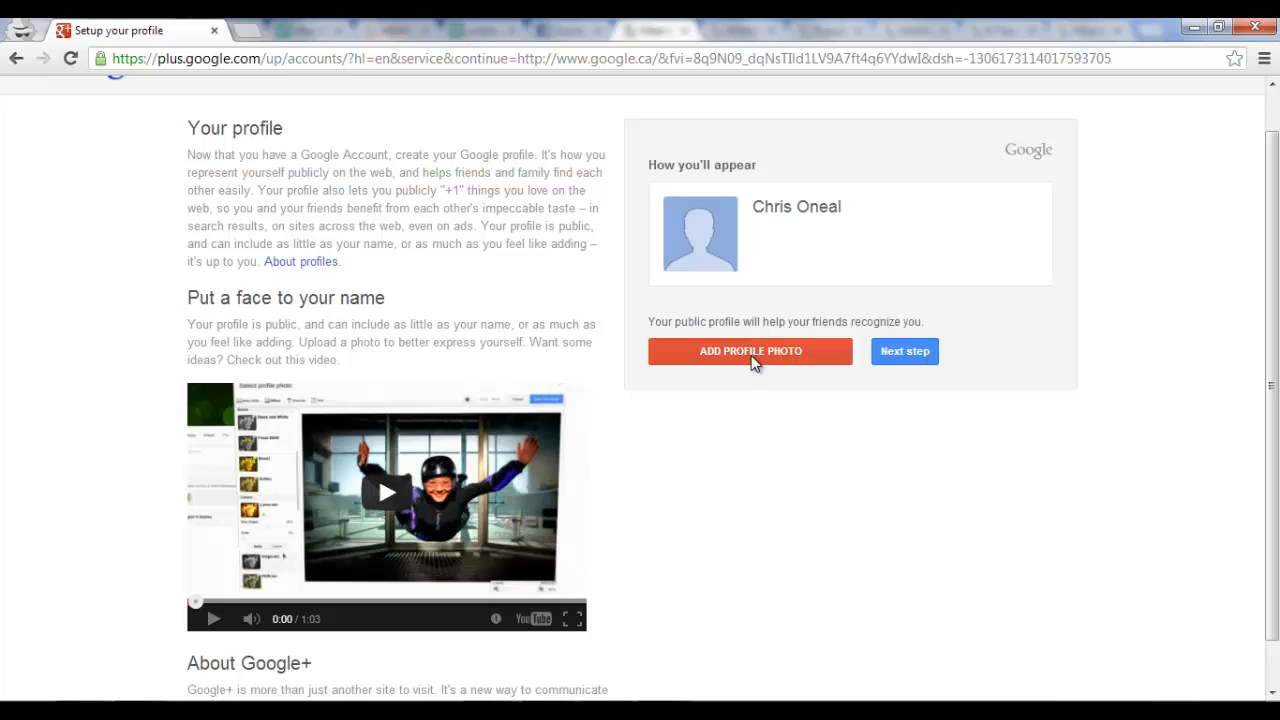
mouse_move(728, 353)
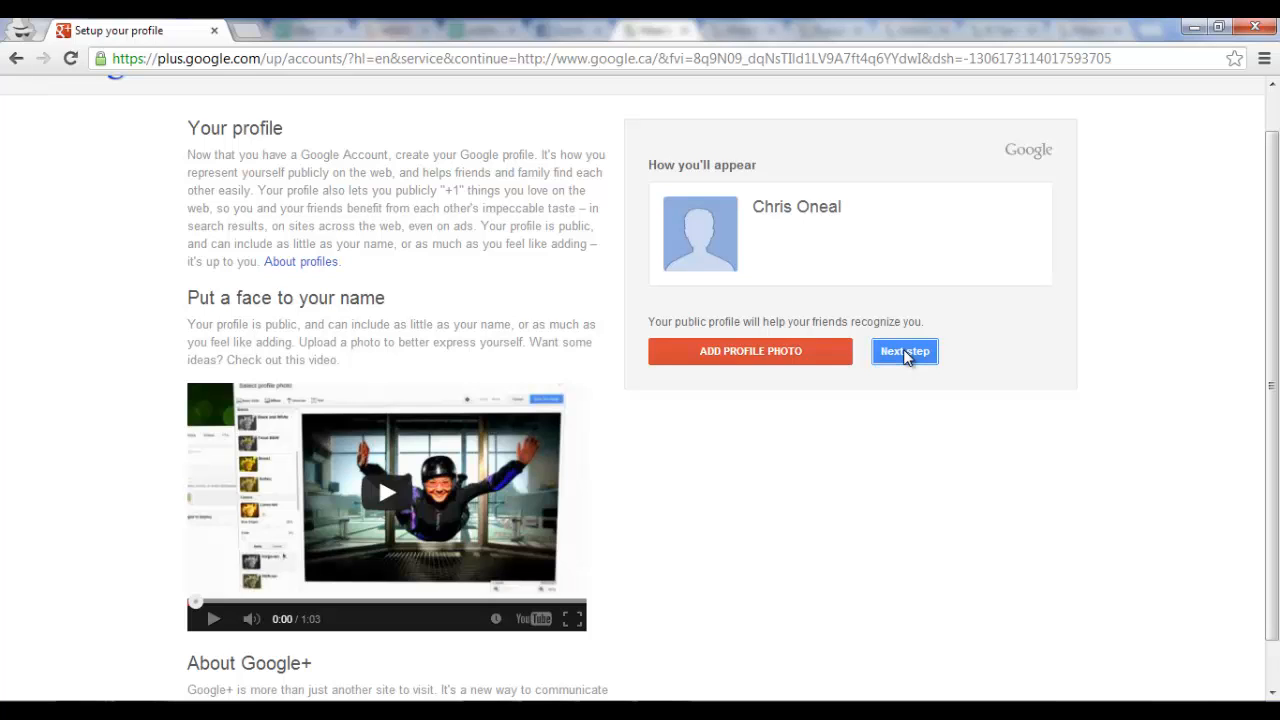
left_click(903, 351)
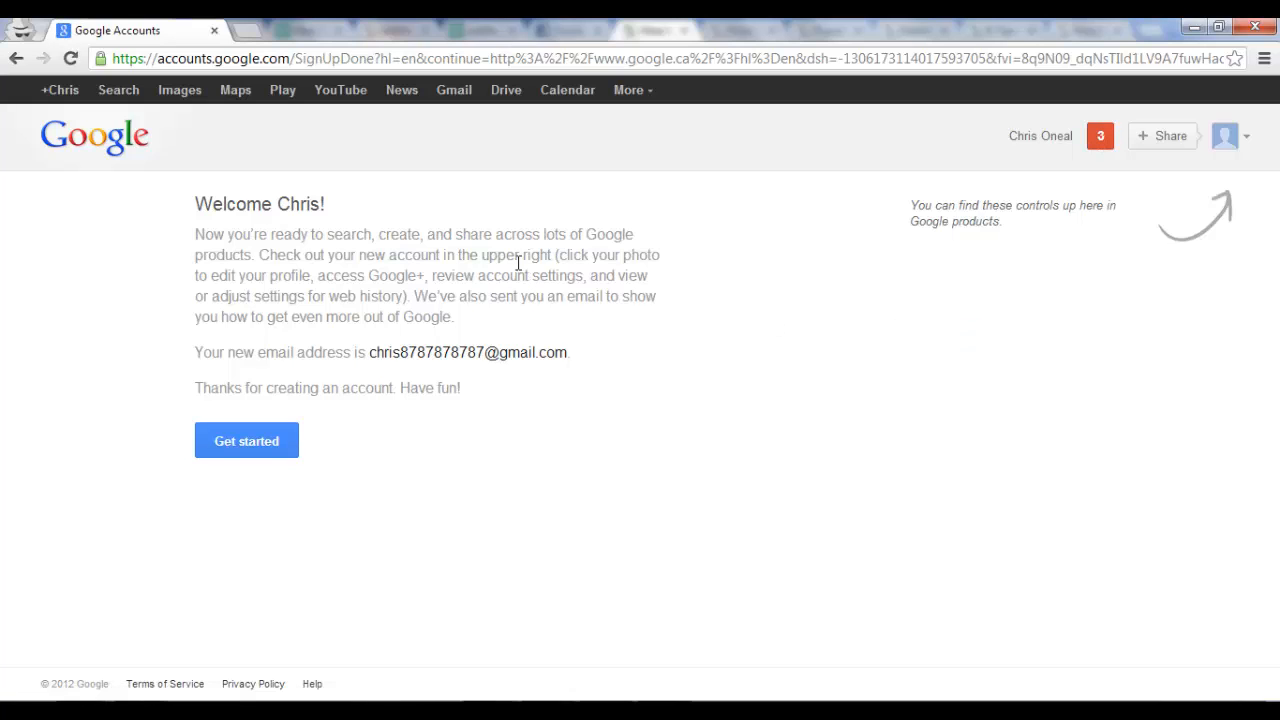
mouse_move(413, 189)
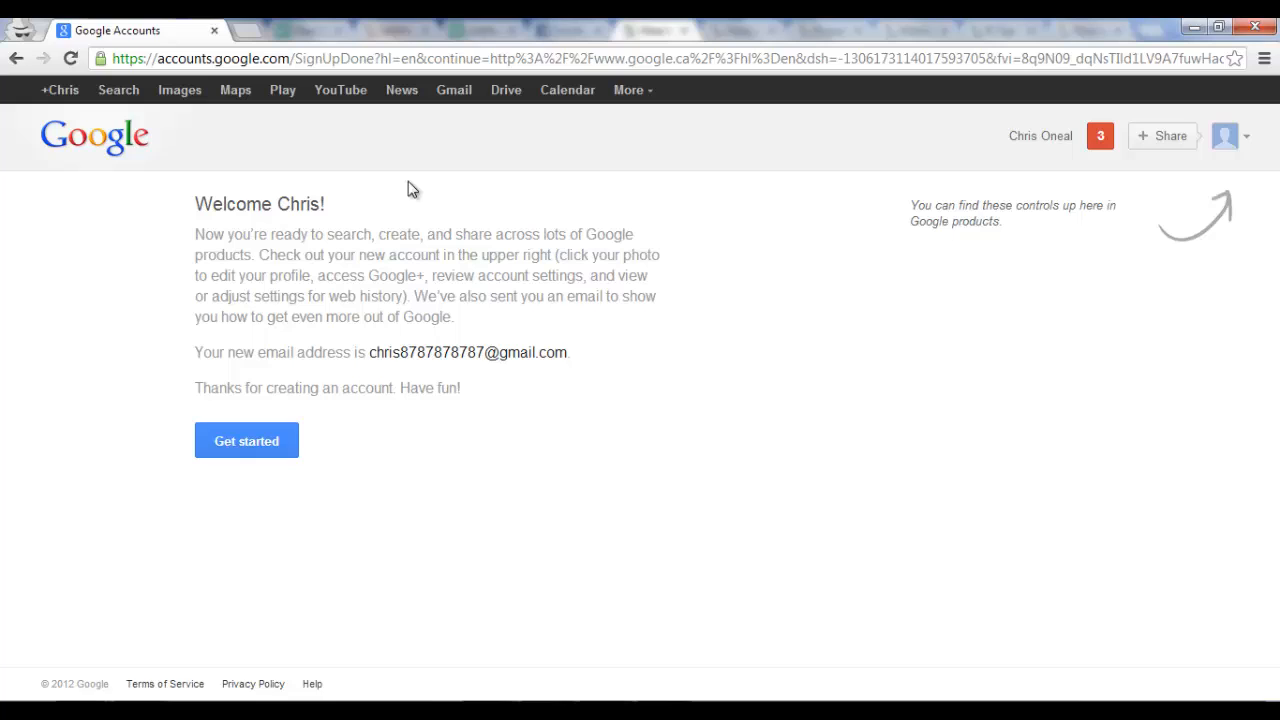
mouse_move(345, 118)
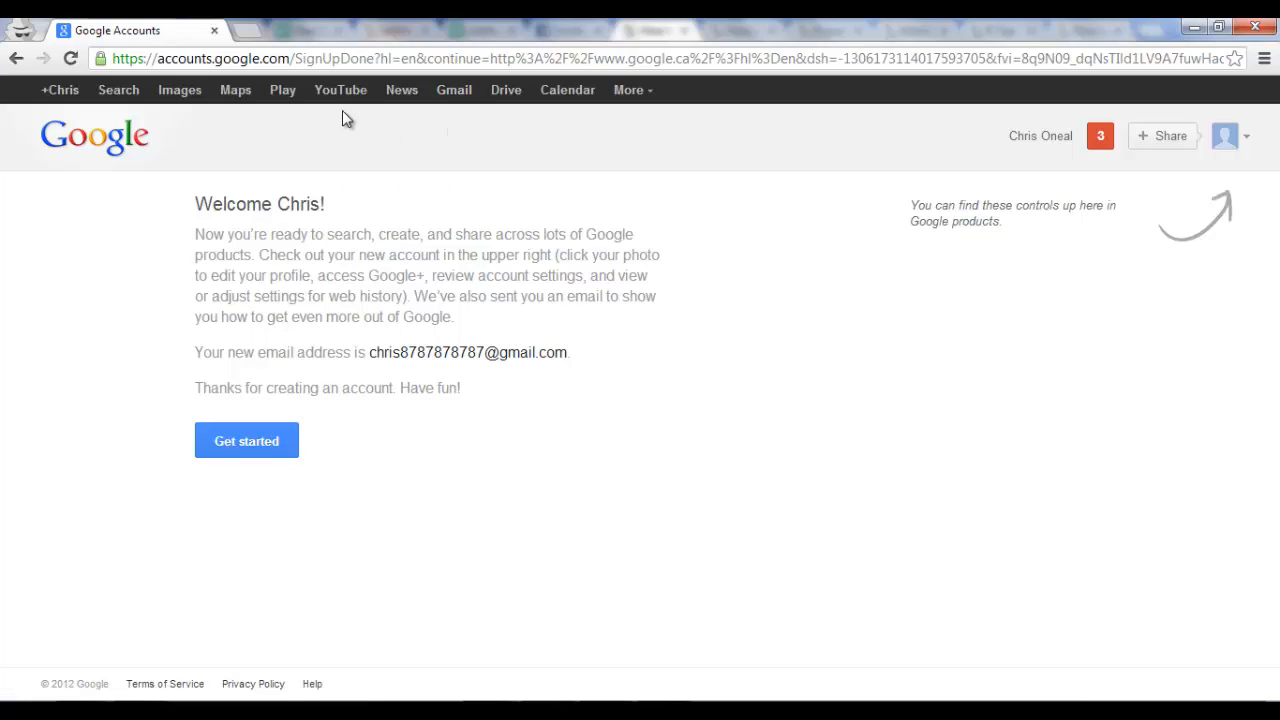
mouse_move(455, 183)
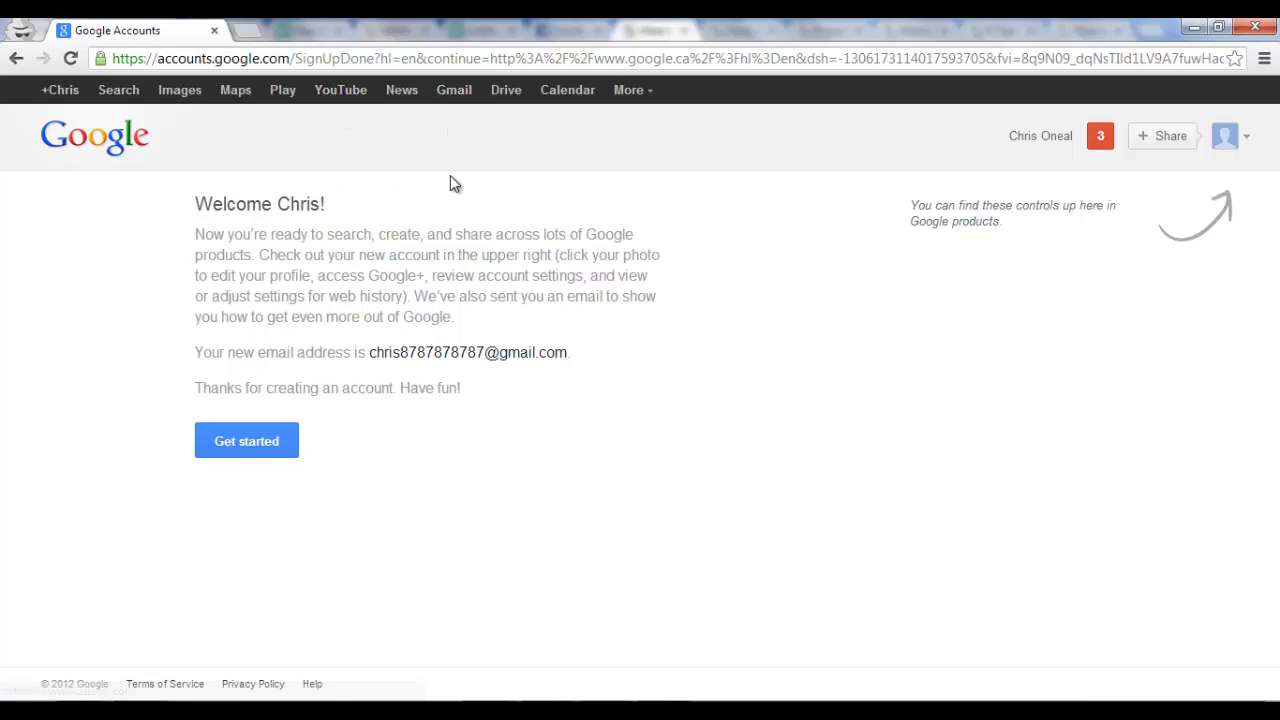
mouse_move(295, 160)
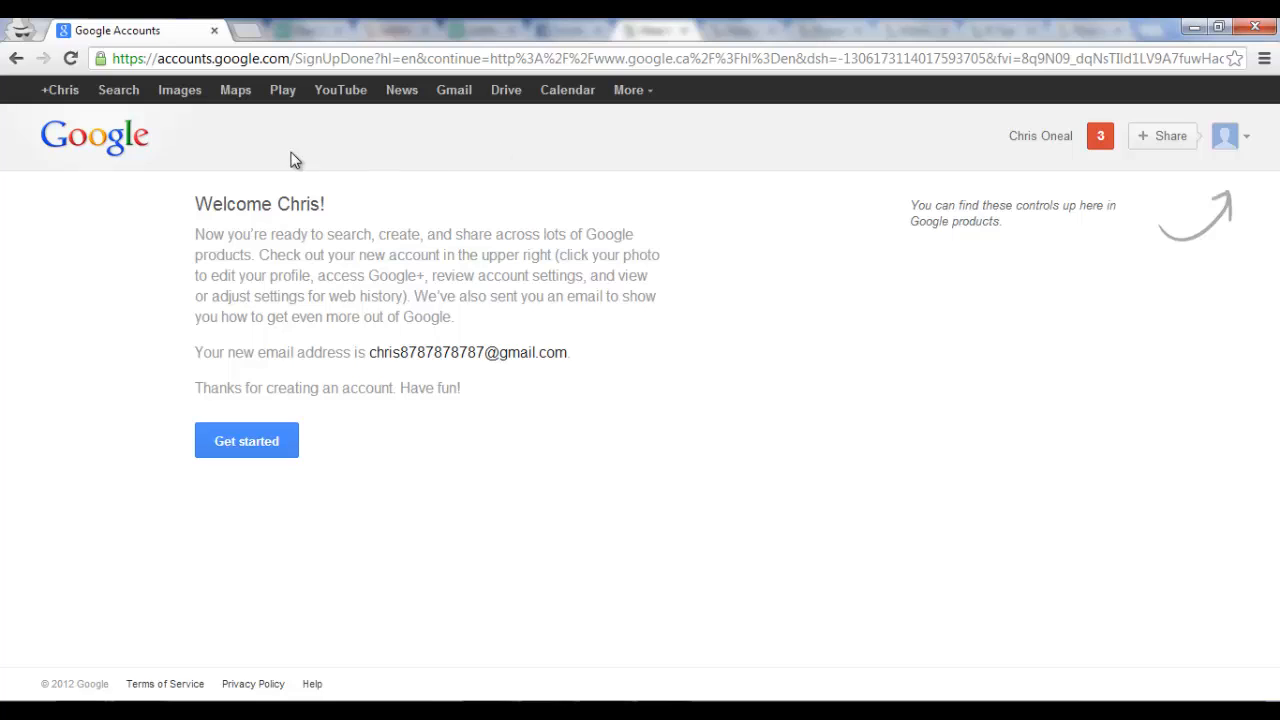
mouse_move(506, 90)
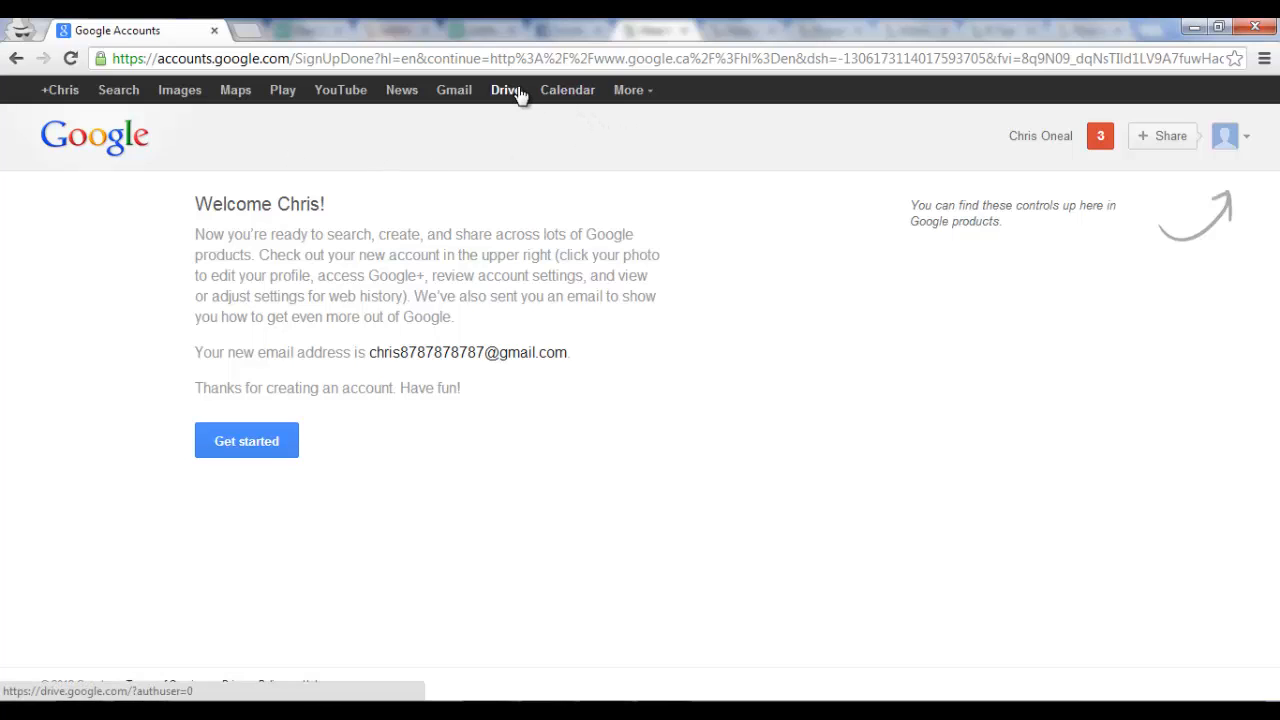
mouse_move(280, 160)
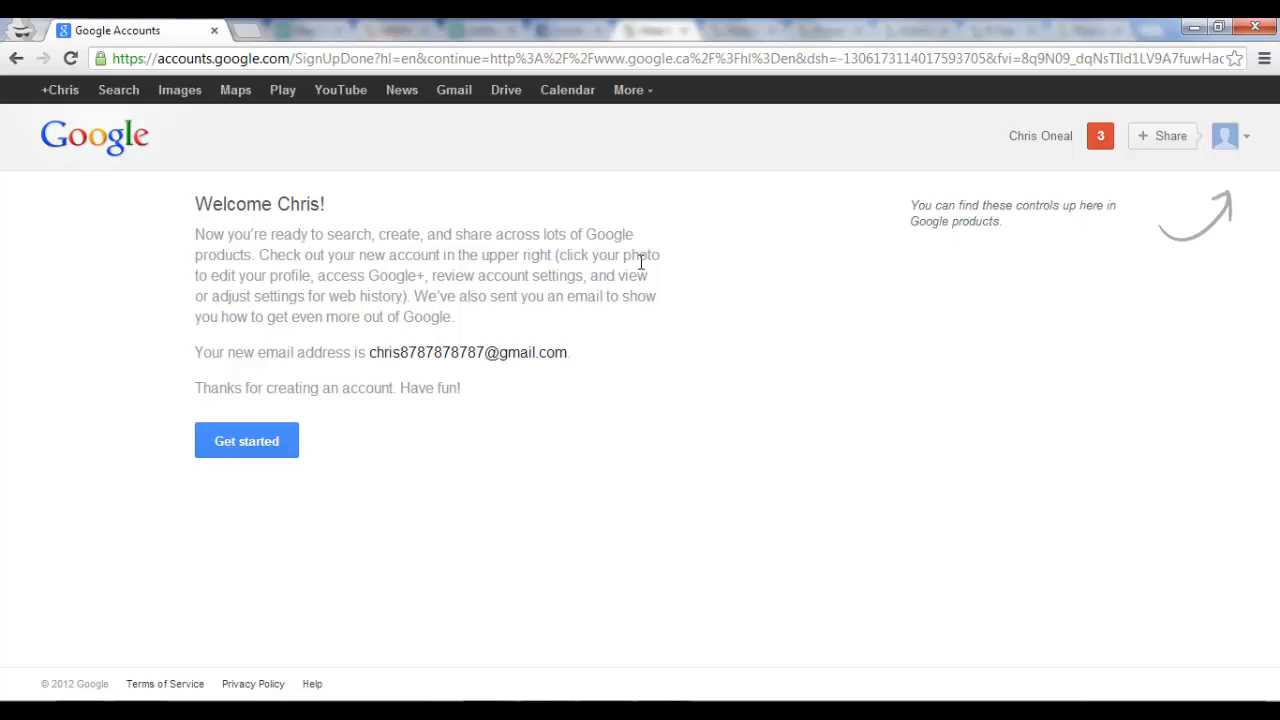
mouse_move(694, 261)
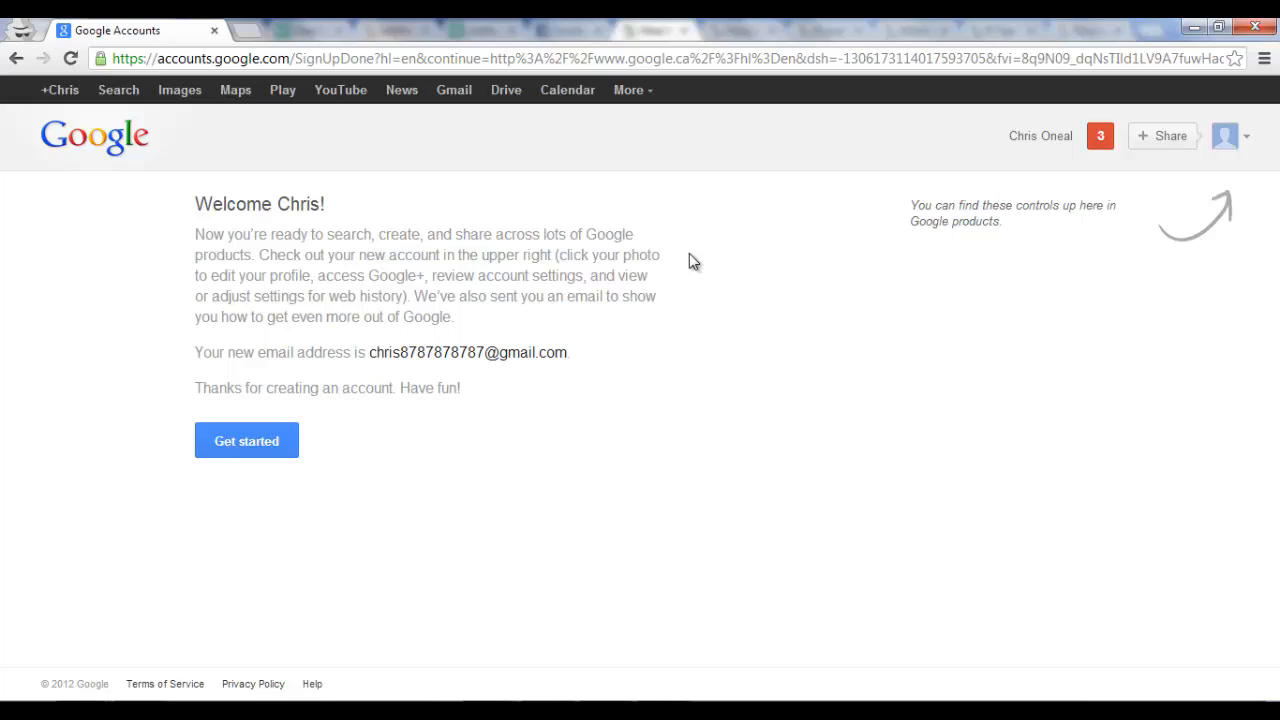
mouse_move(732, 274)
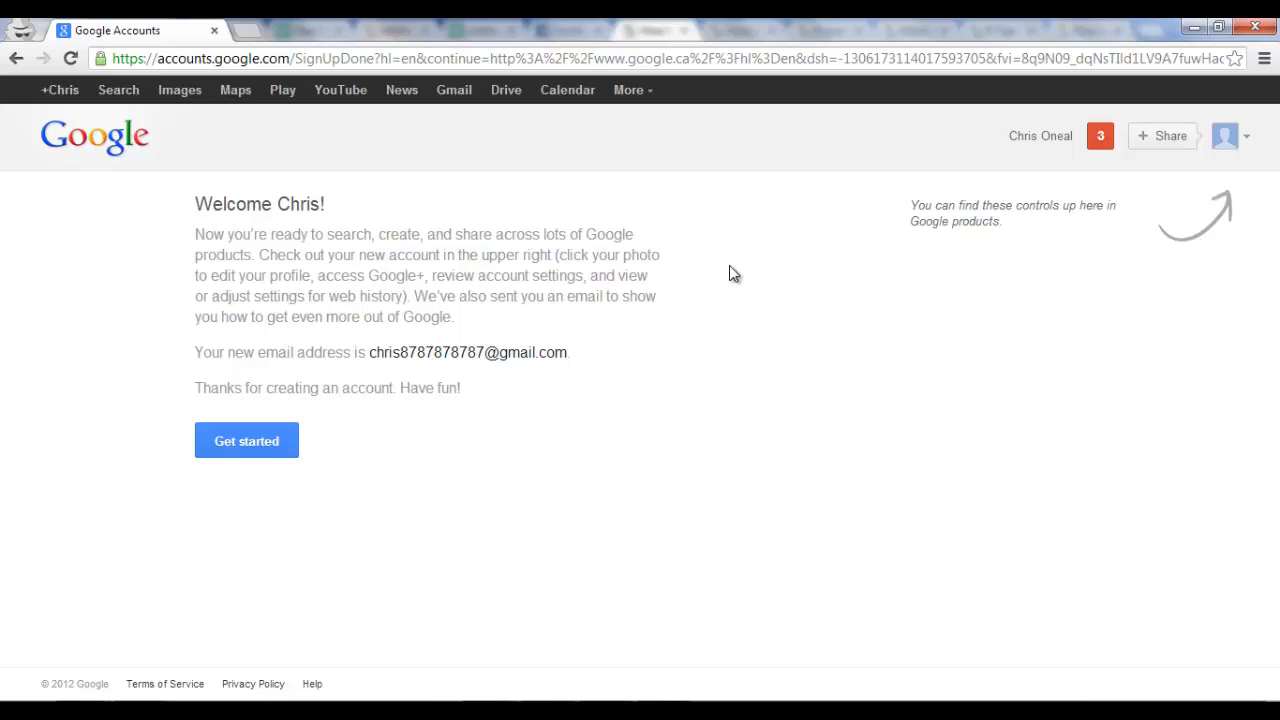